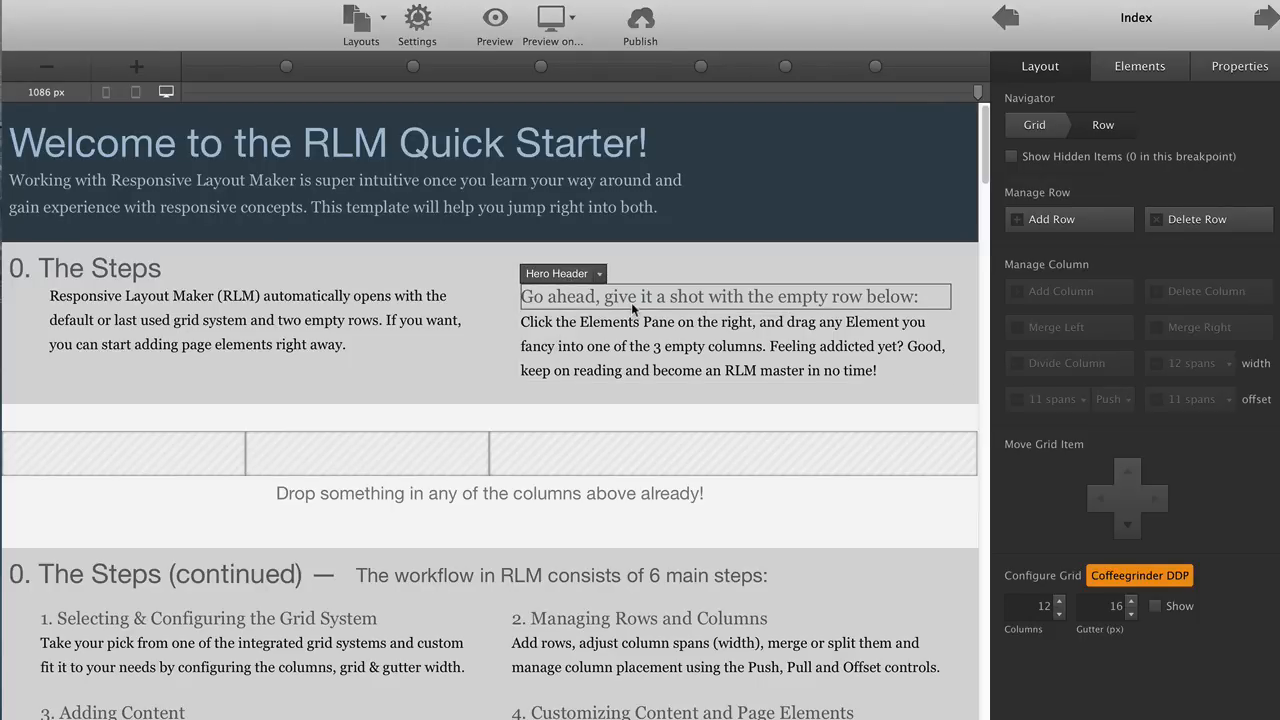
Scroll down through the new project's page of empty rows
{"action": "scroll", "scroll_direction": "down", "scroll_amount": 3}
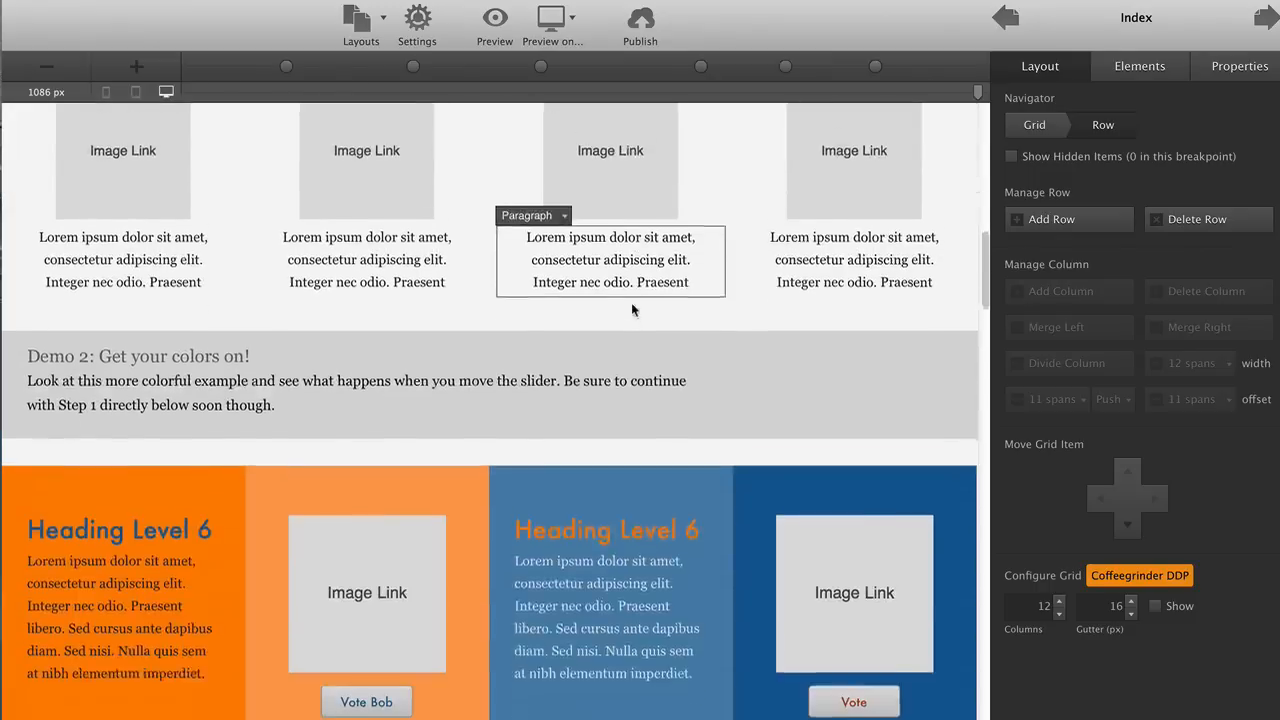
{"action": "scroll", "scroll_direction": "down", "scroll_amount": 3}
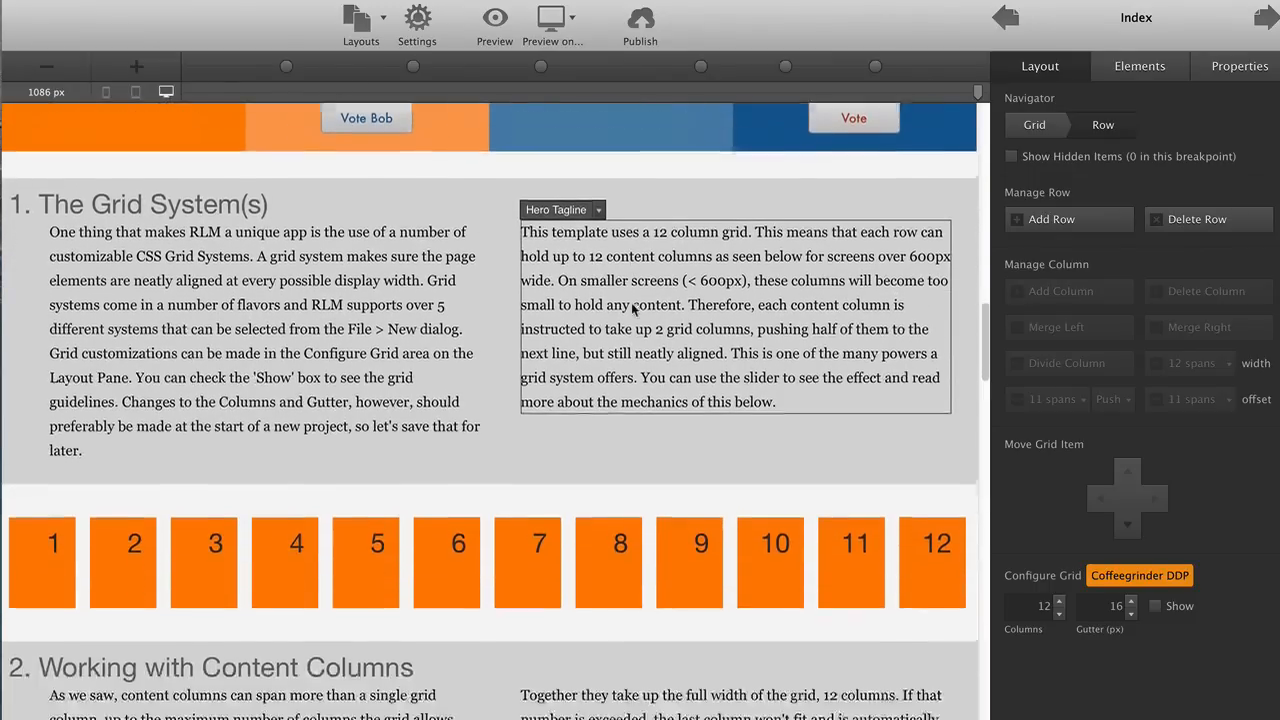
{"action": "scroll", "scroll_direction": "down", "scroll_amount": 3}
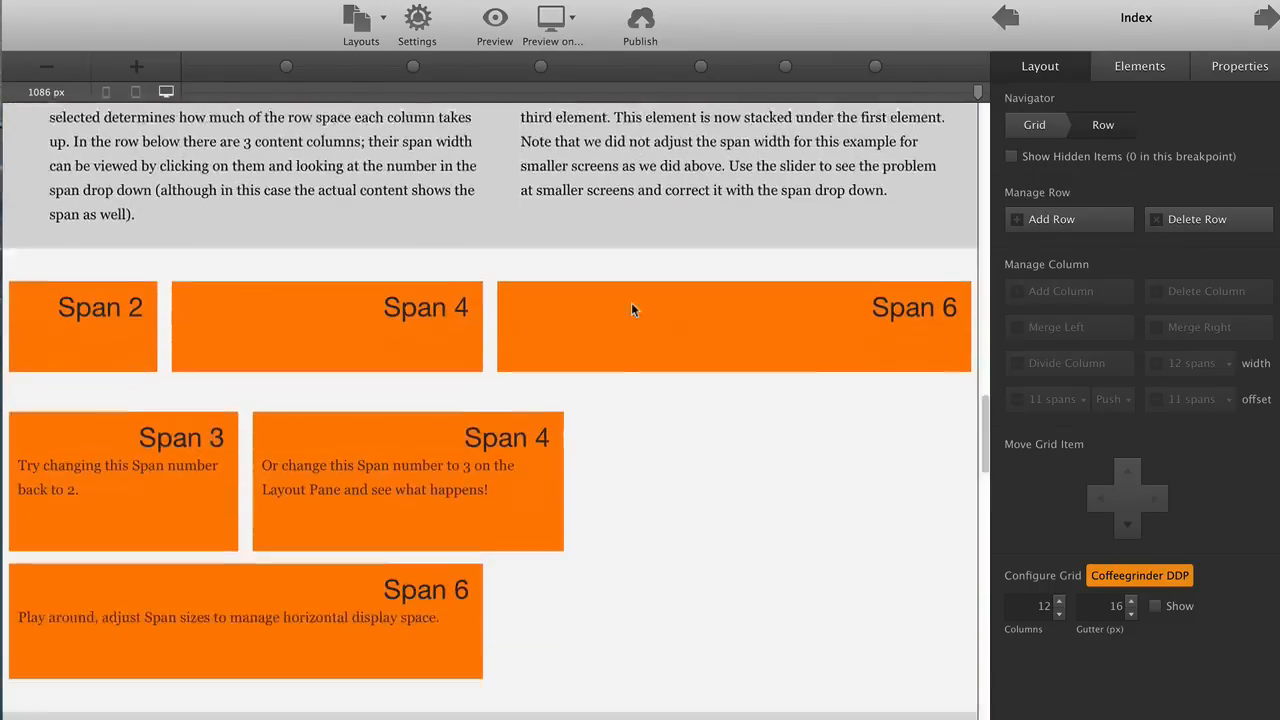
{"action": "scroll", "scroll_direction": "down", "scroll_amount": 3}
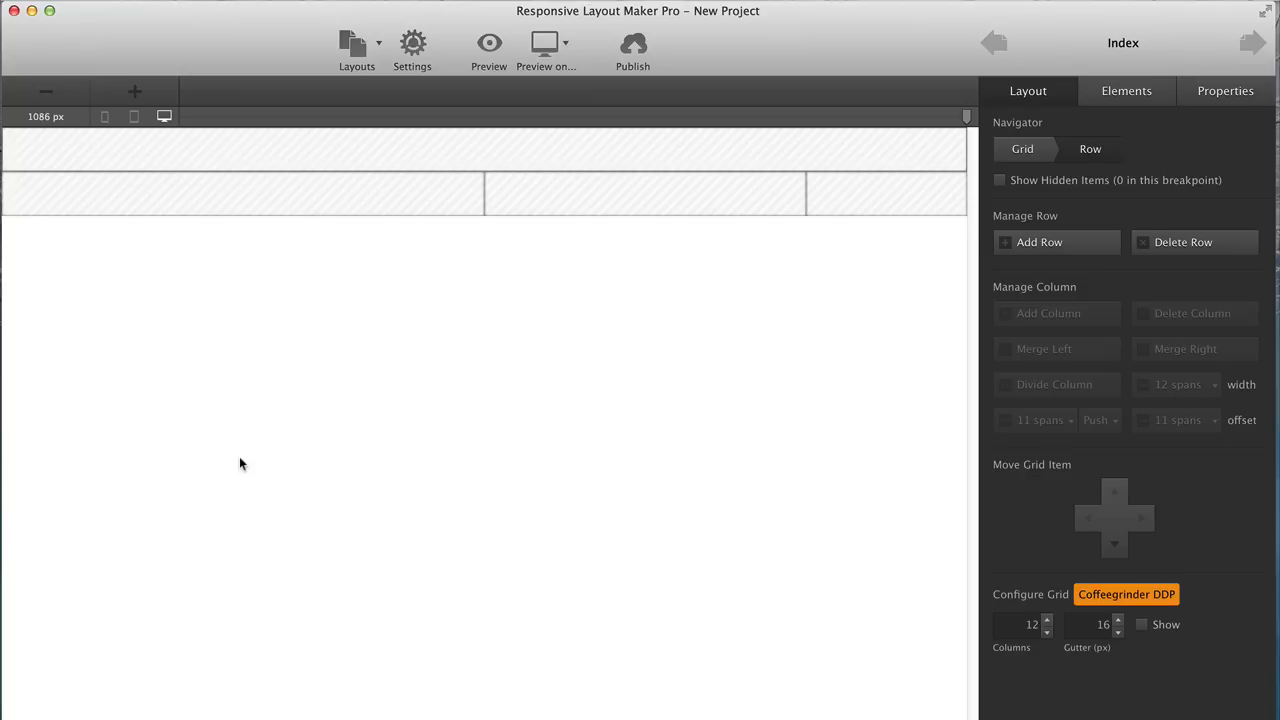
{"action": "left_click", "coordinate": [644, 192]}
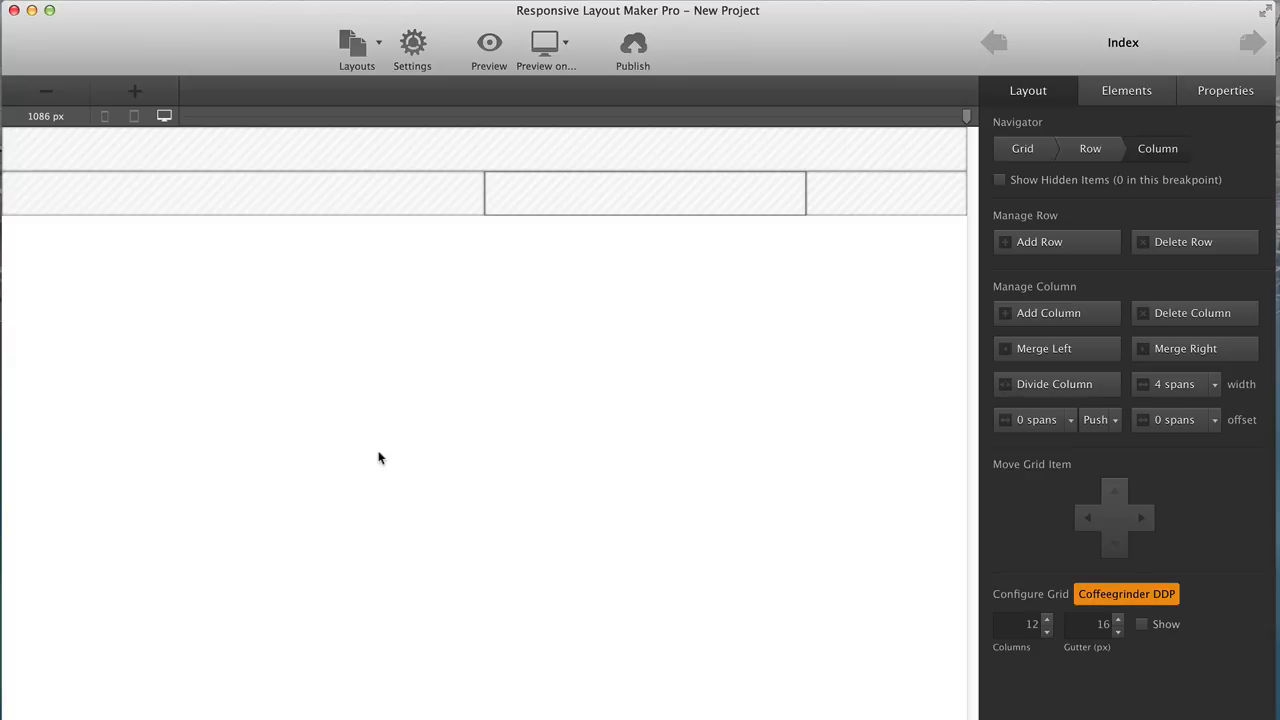
{"action": "mouse_move", "coordinate": [616, 360]}
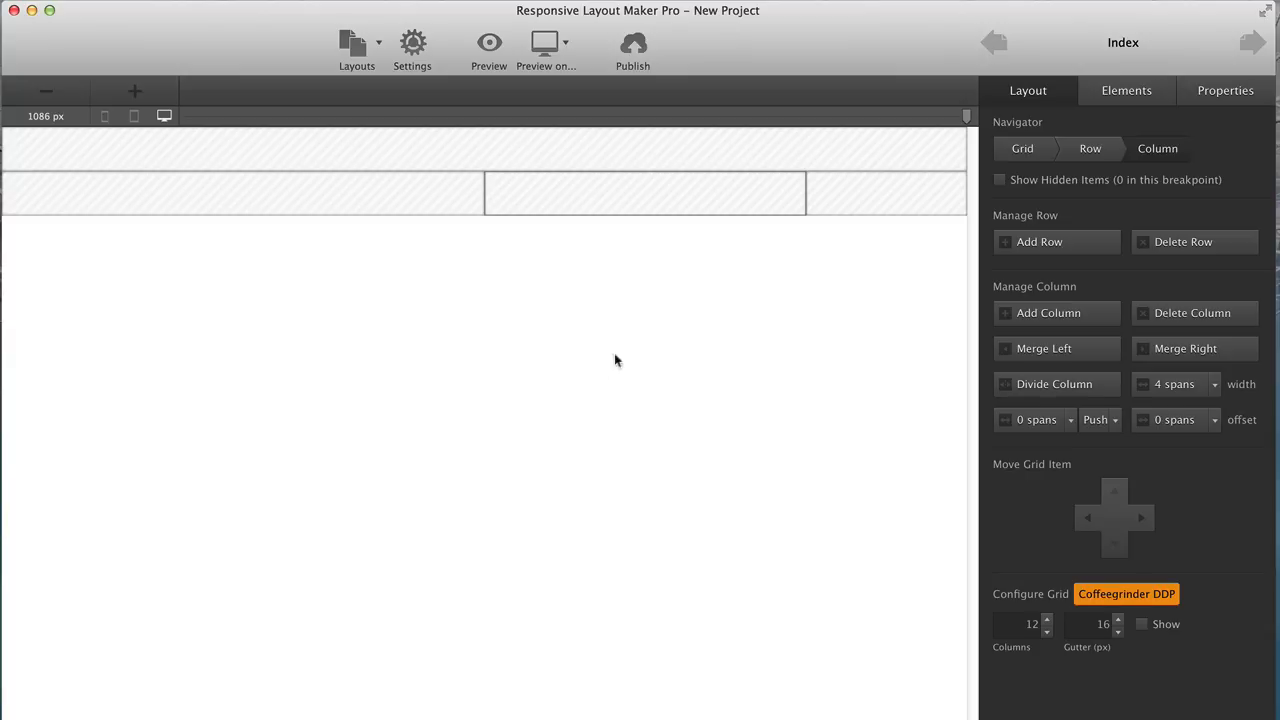
{"action": "left_click", "coordinate": [1184, 348]}
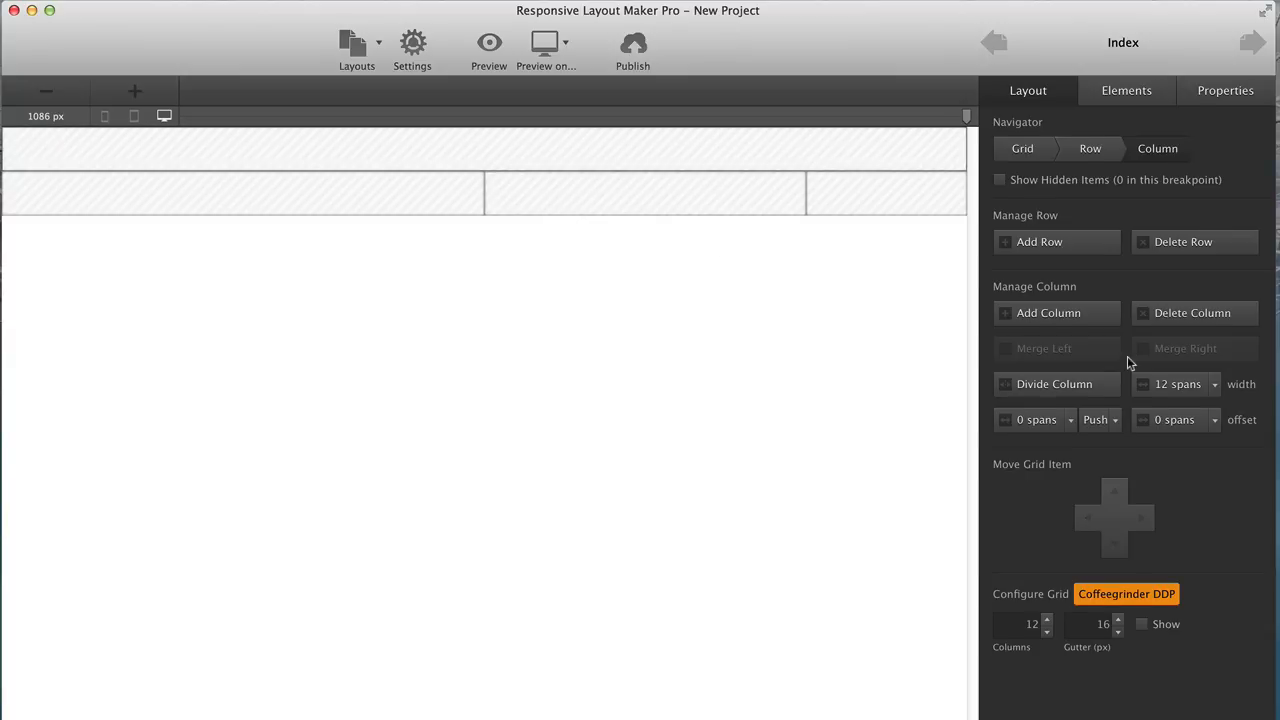
{"action": "left_click", "coordinate": [1176, 384]}
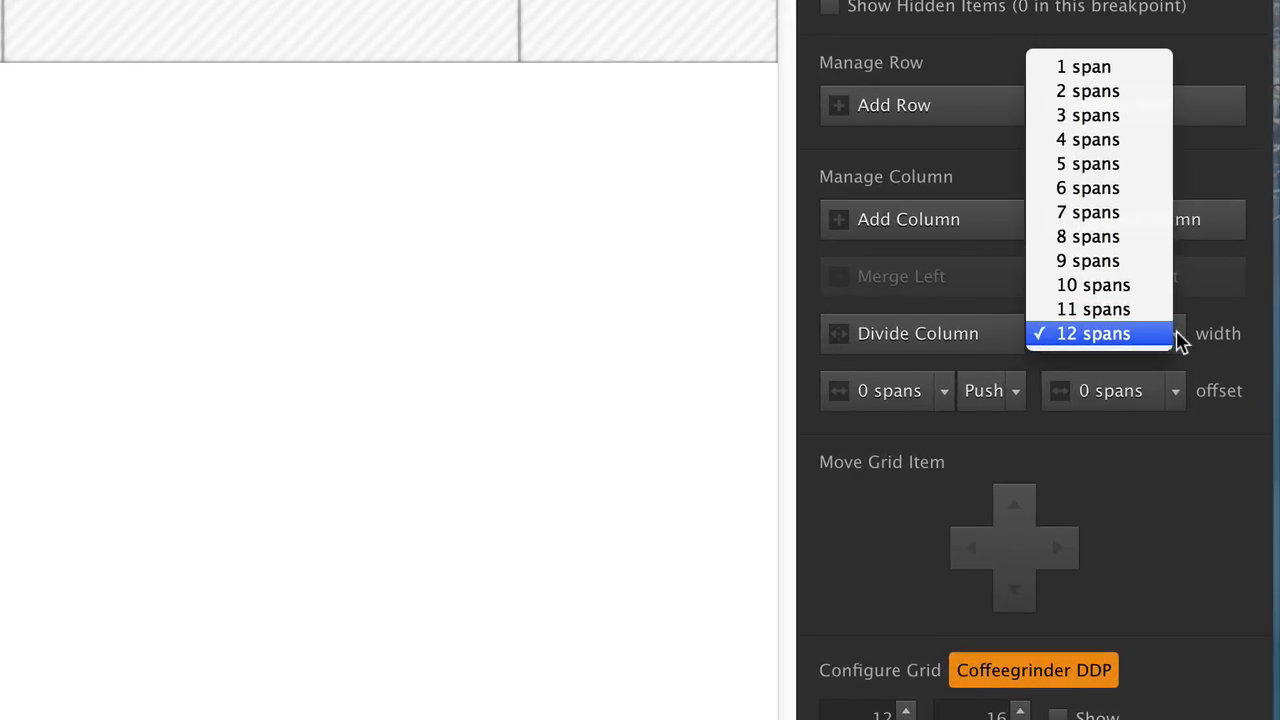
{"action": "left_click", "coordinate": [1092, 332]}
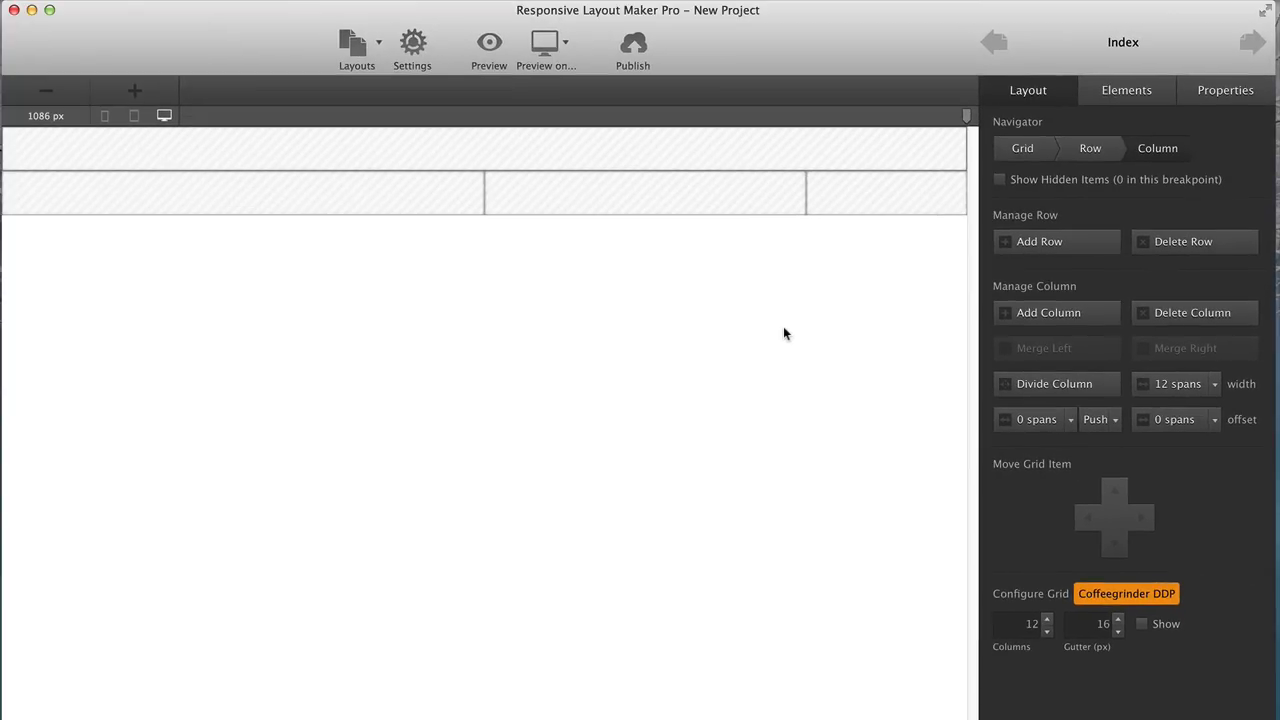
{"action": "left_click", "coordinate": [242, 192]}
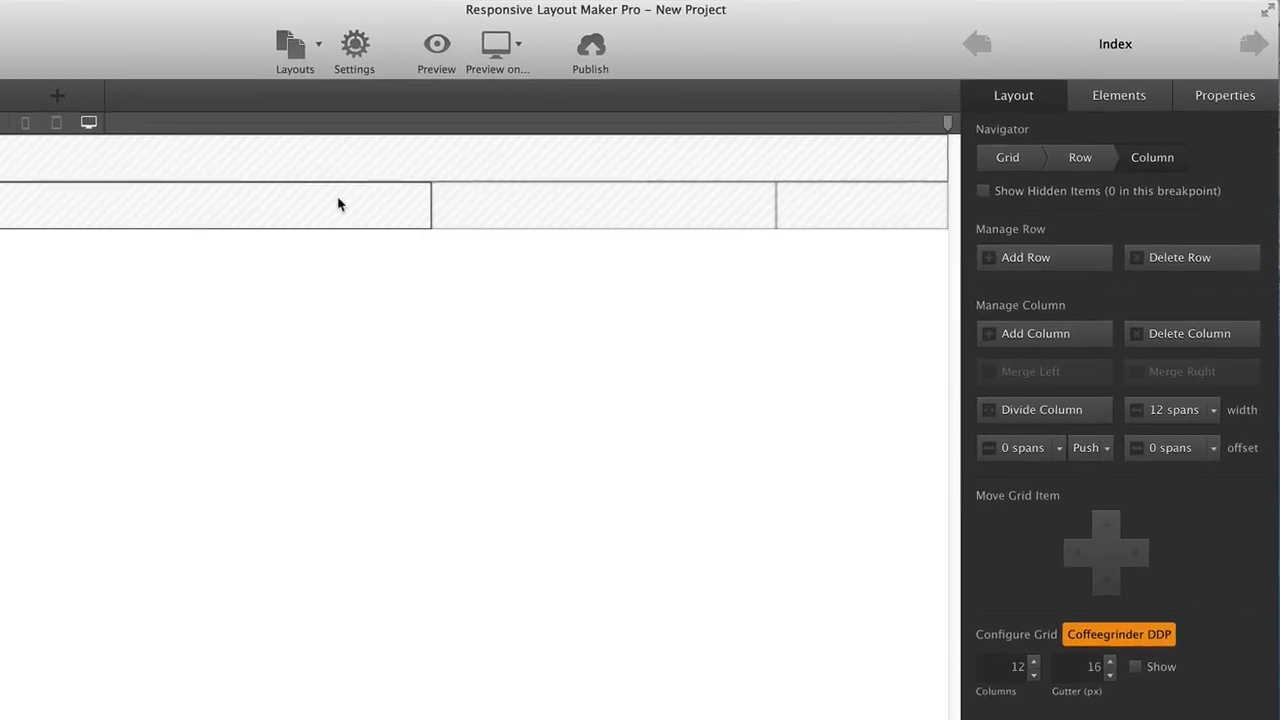
{"action": "left_click", "coordinate": [1212, 408]}
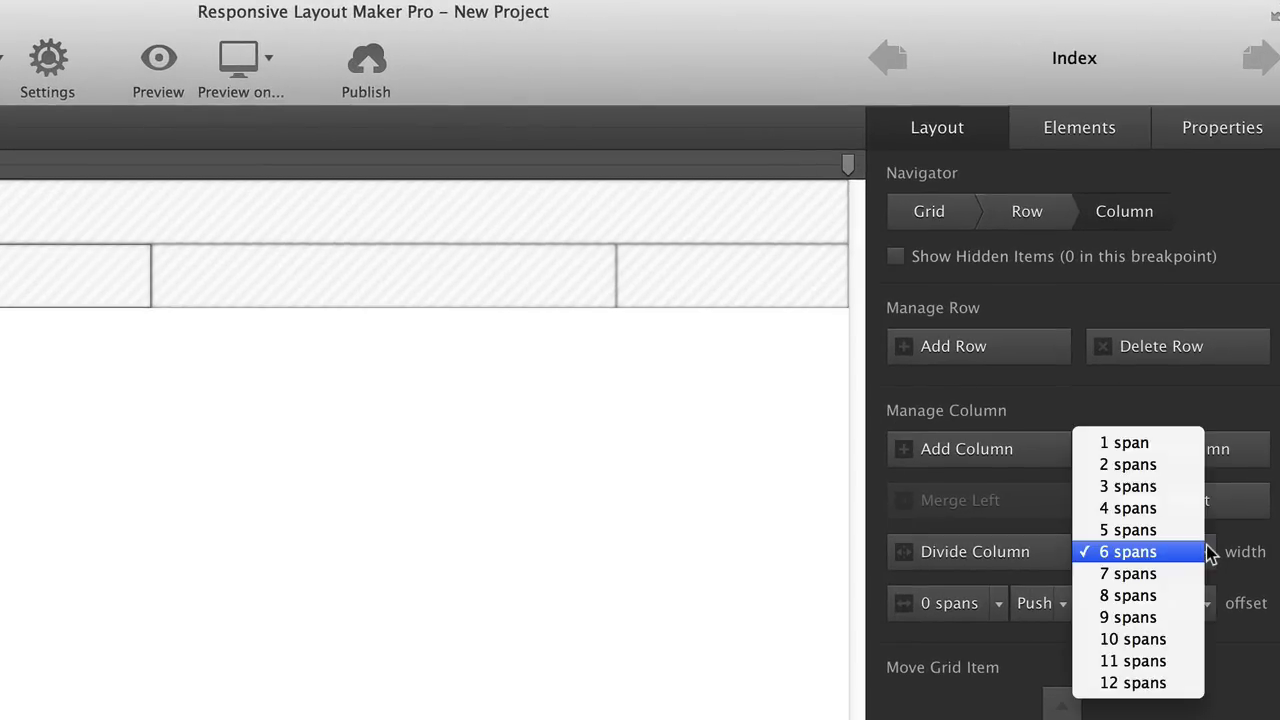
{"action": "left_click", "coordinate": [1140, 552]}
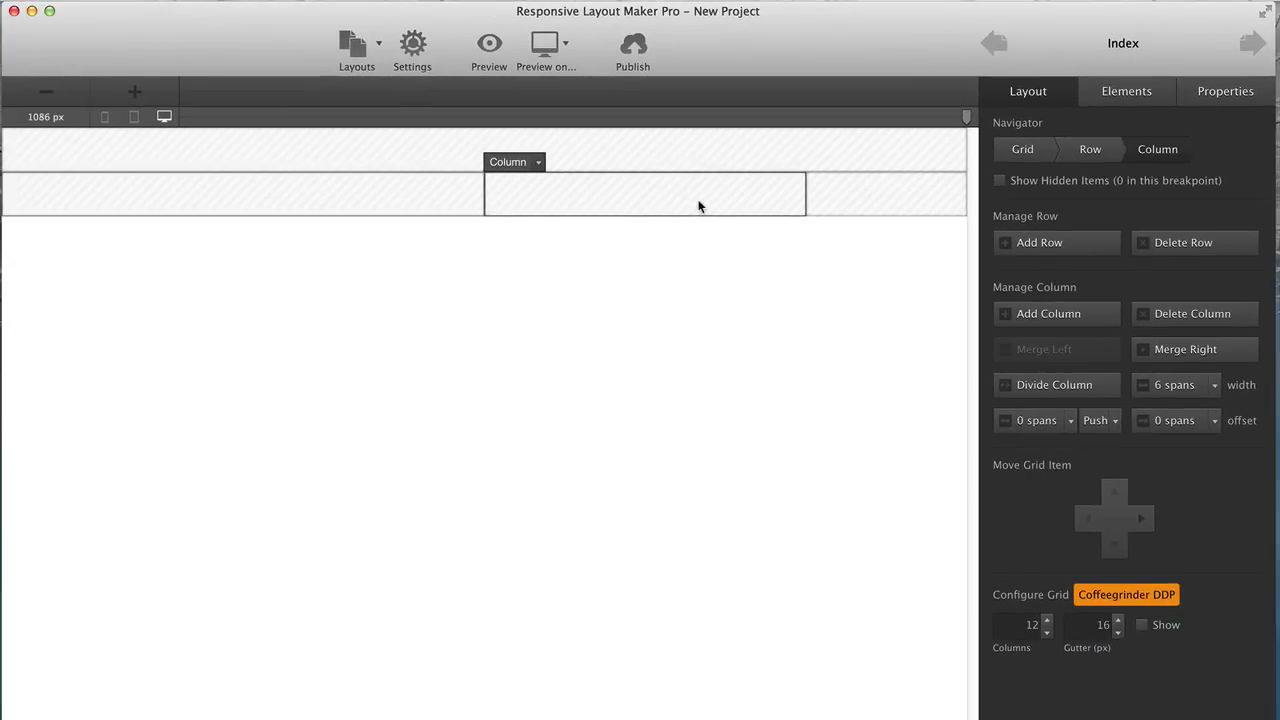
{"action": "left_click", "coordinate": [886, 194]}
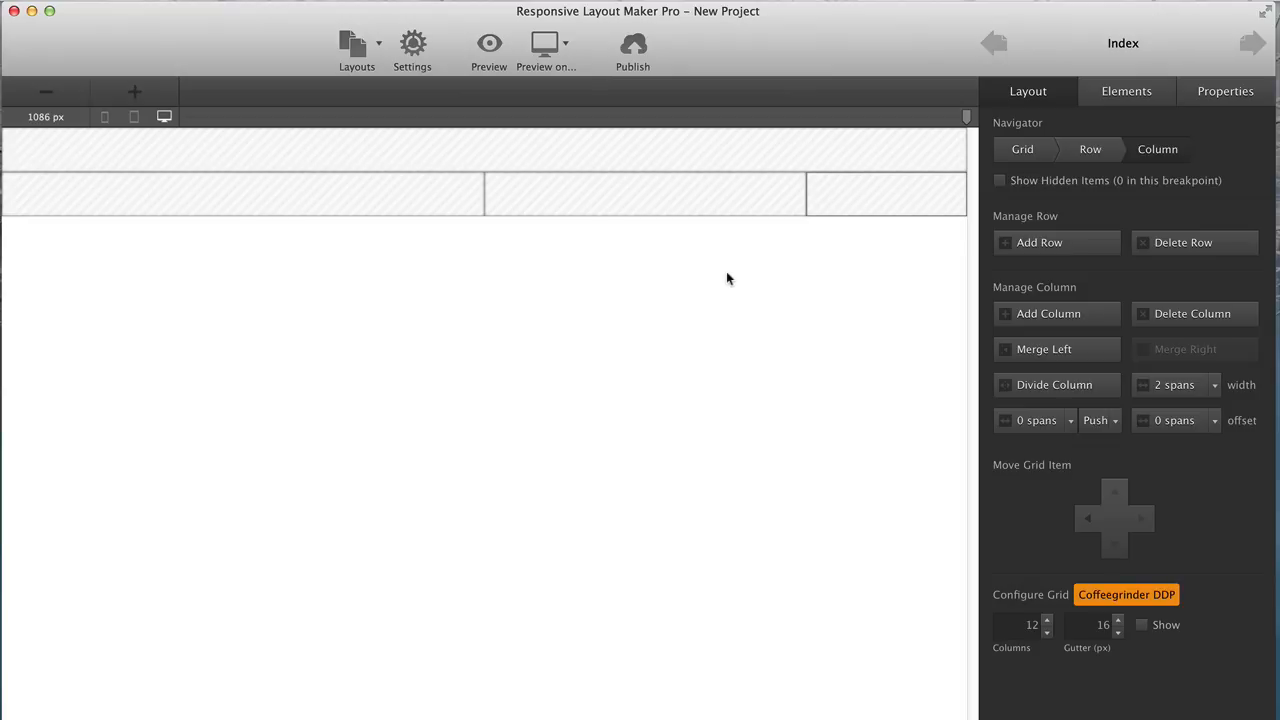
{"action": "left_click", "coordinate": [884, 194]}
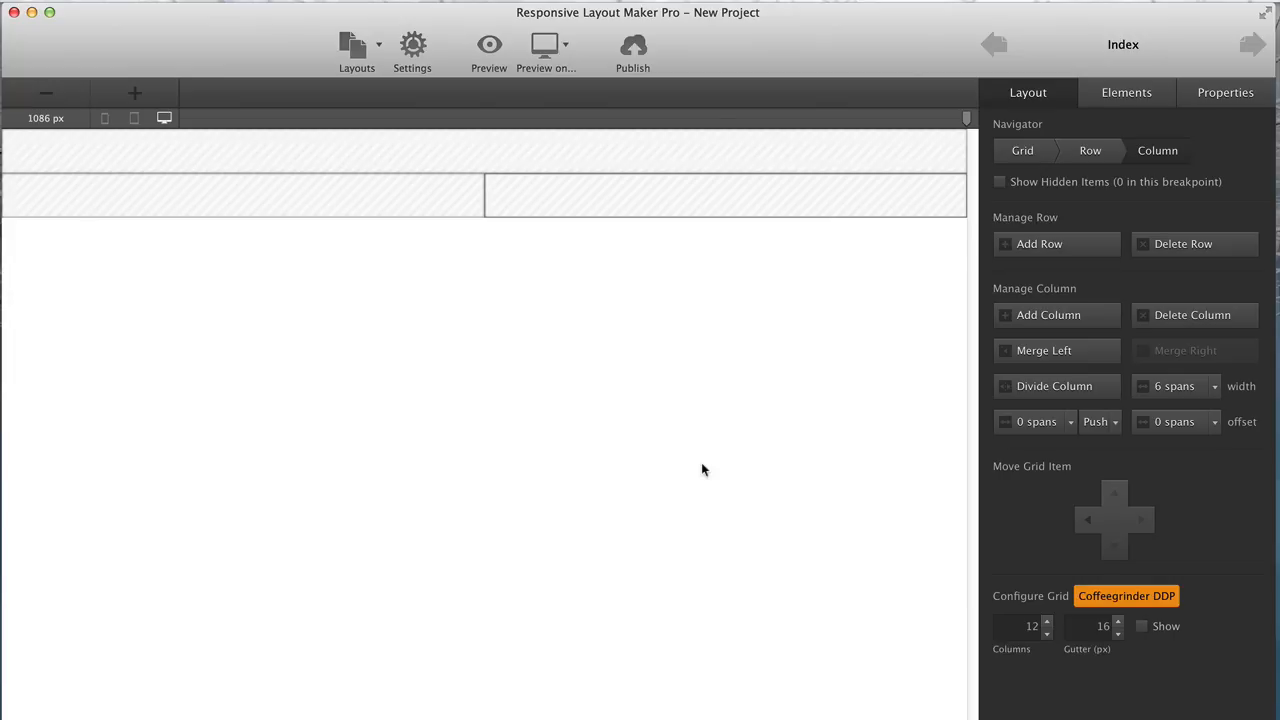
{"action": "mouse_move", "coordinate": [812, 268]}
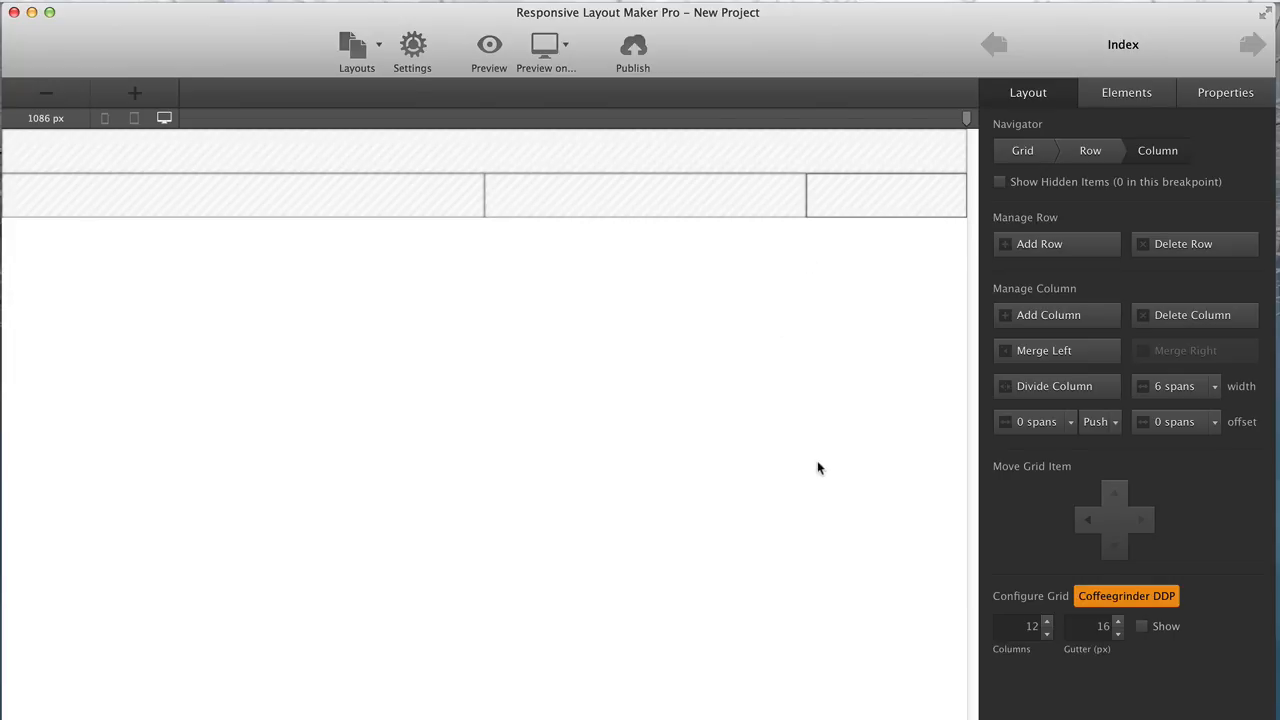
{"action": "mouse_move", "coordinate": [714, 396]}
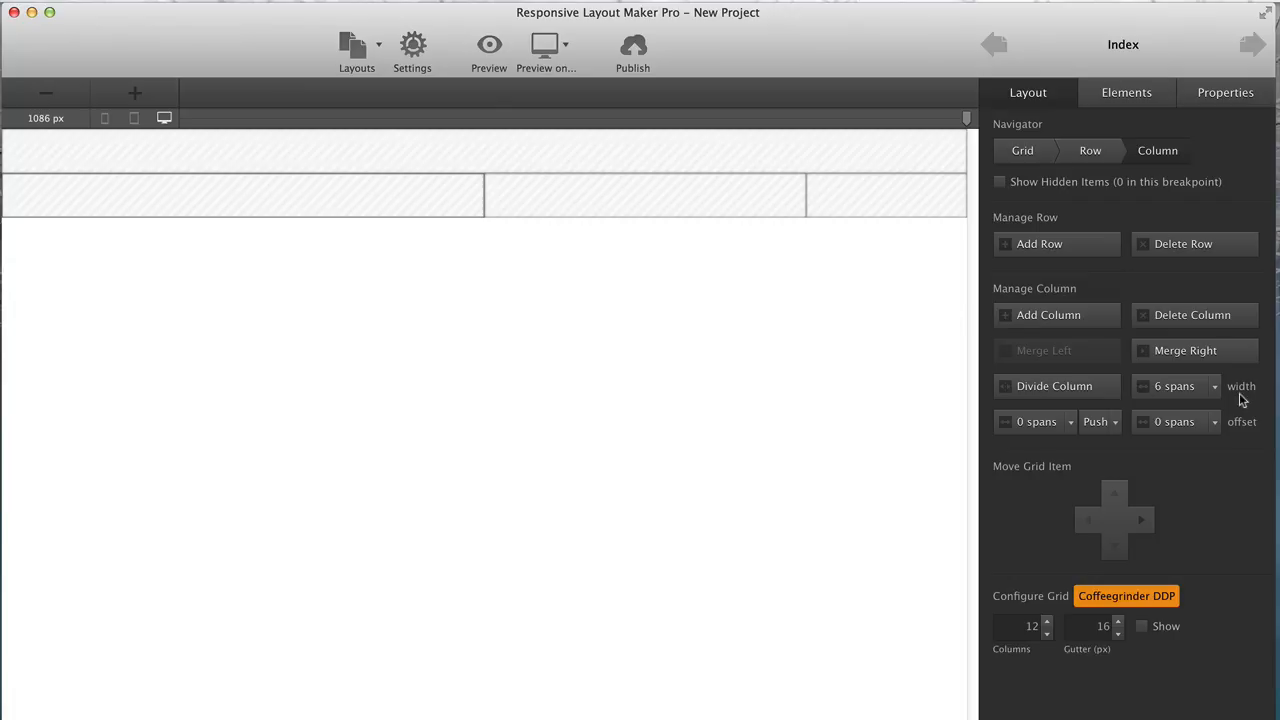
{"action": "left_click", "coordinate": [1176, 386]}
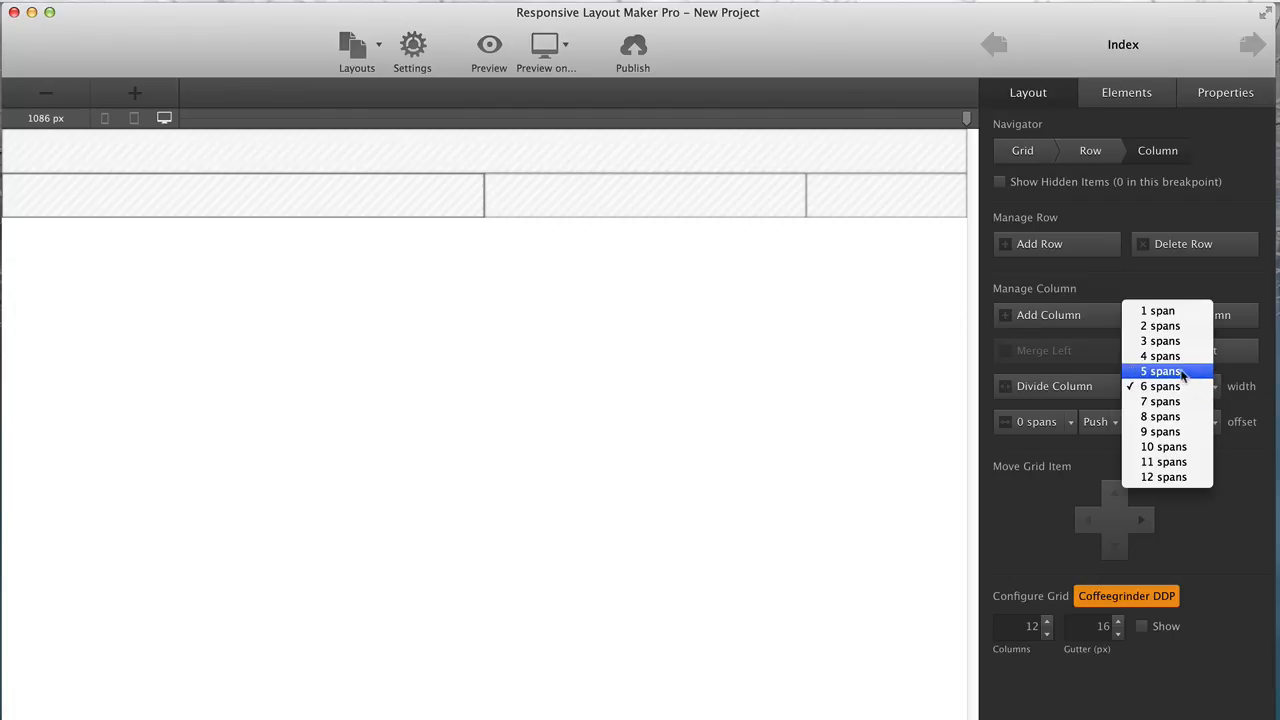
{"action": "left_click", "coordinate": [1160, 356]}
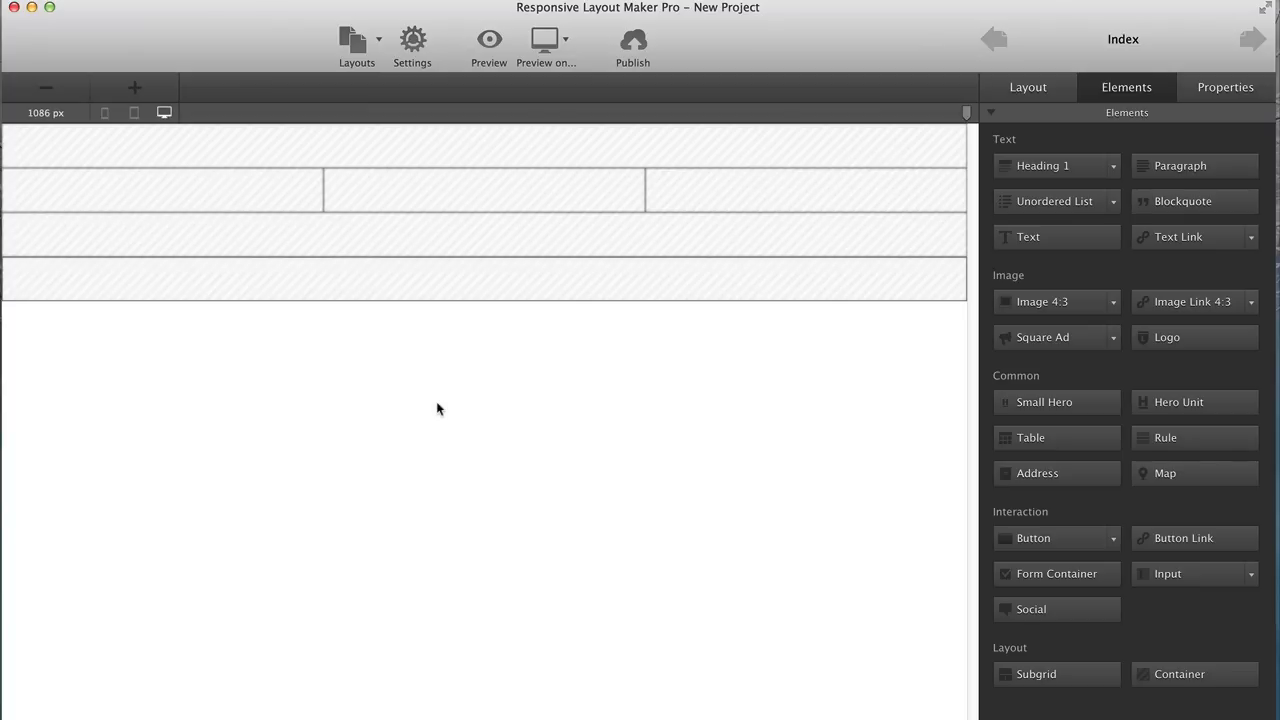
{"action": "mouse_move", "coordinate": [996, 352]}
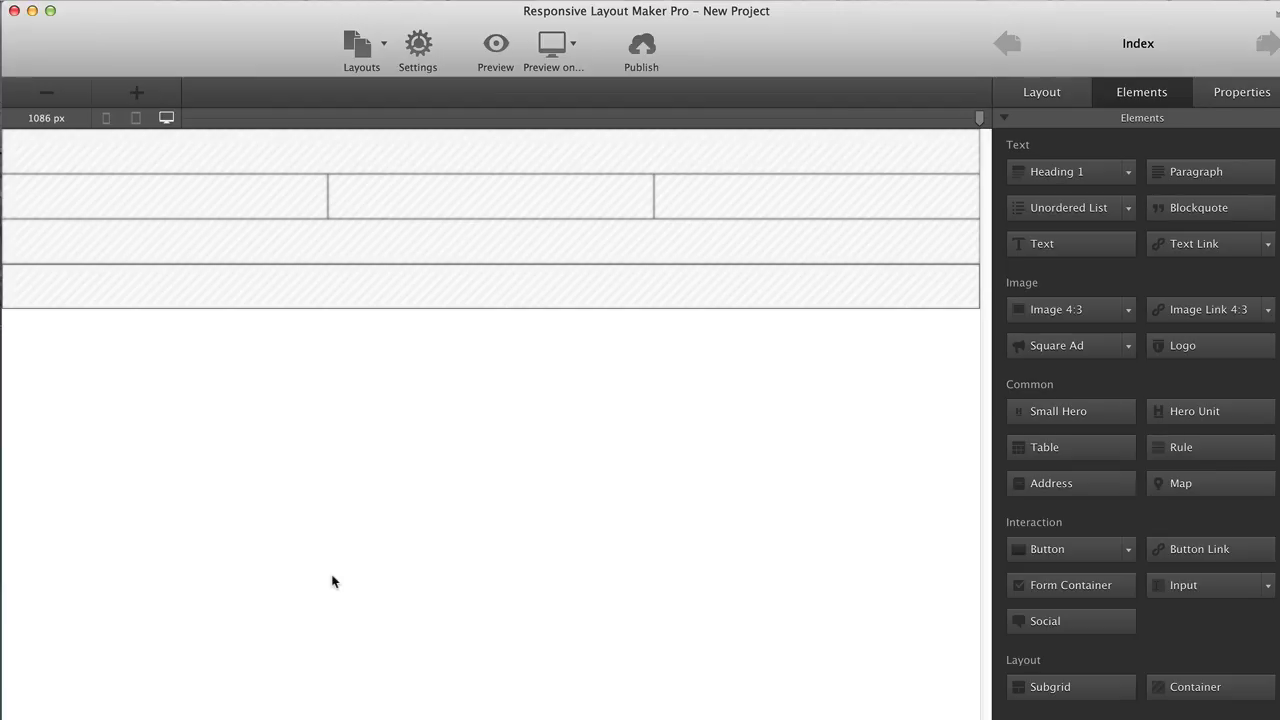
{"action": "mouse_move", "coordinate": [624, 488]}
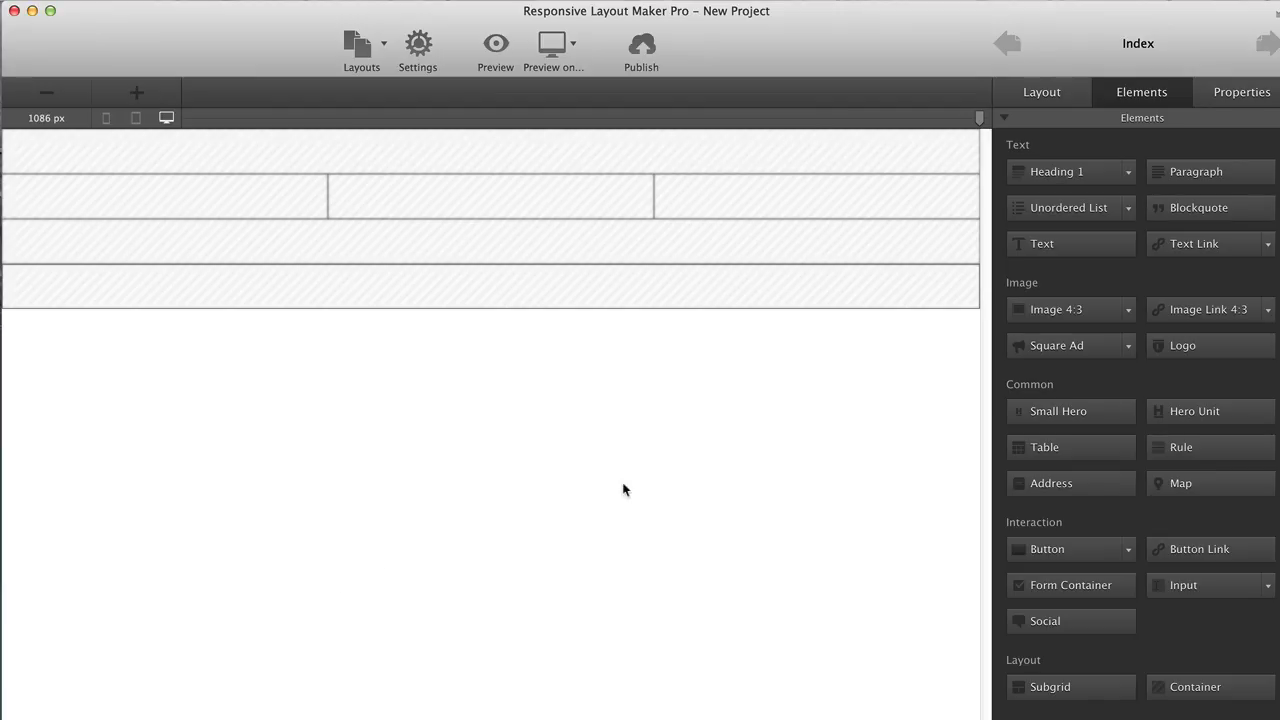
{"action": "mouse_move", "coordinate": [1132, 174]}
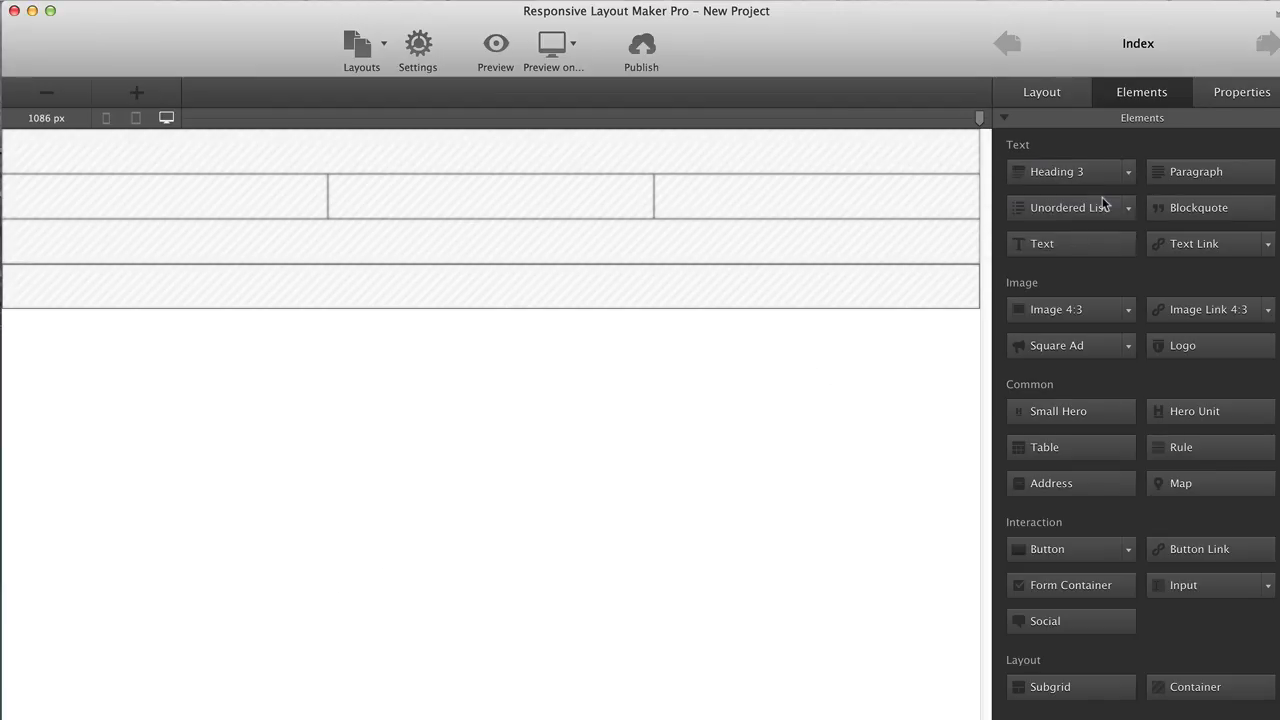
Place a Heading 3 in the top row and set its text to 'My Apple Podcast'
{"action": "left_click_drag", "start_coordinate": [1070, 172], "coordinate": [584, 144]}
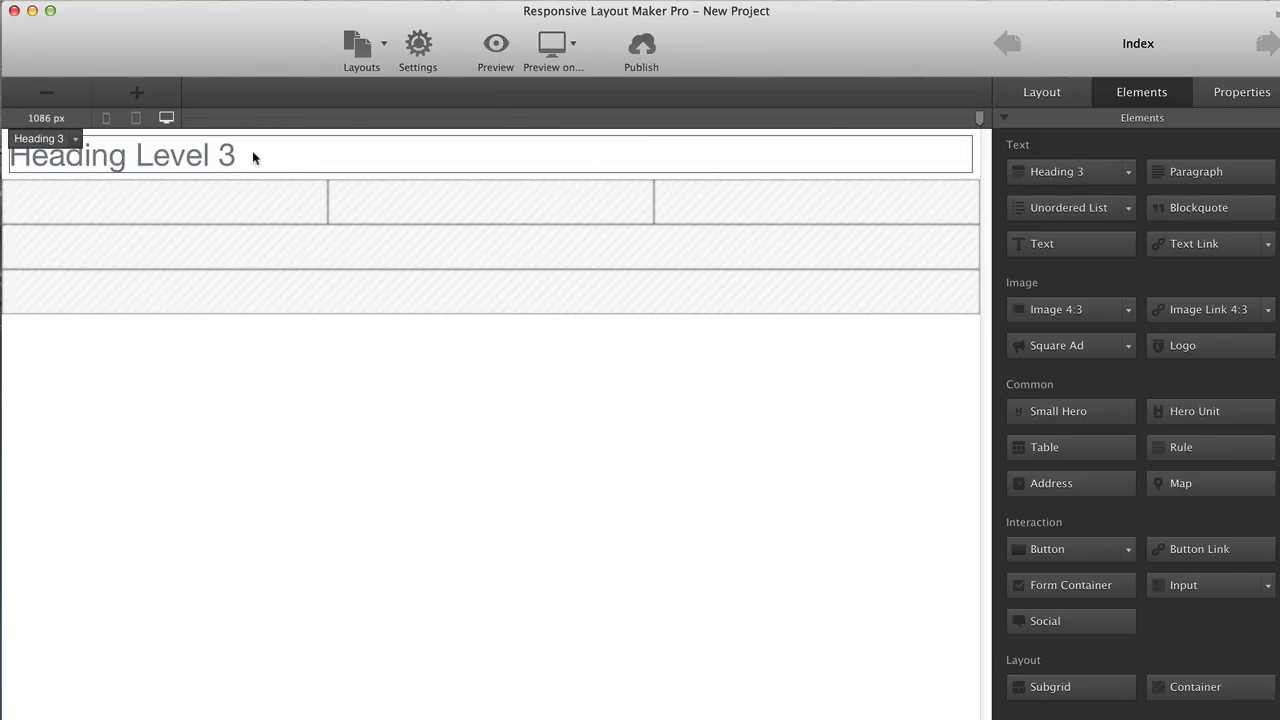
{"action": "double_click", "coordinate": [120, 156]}
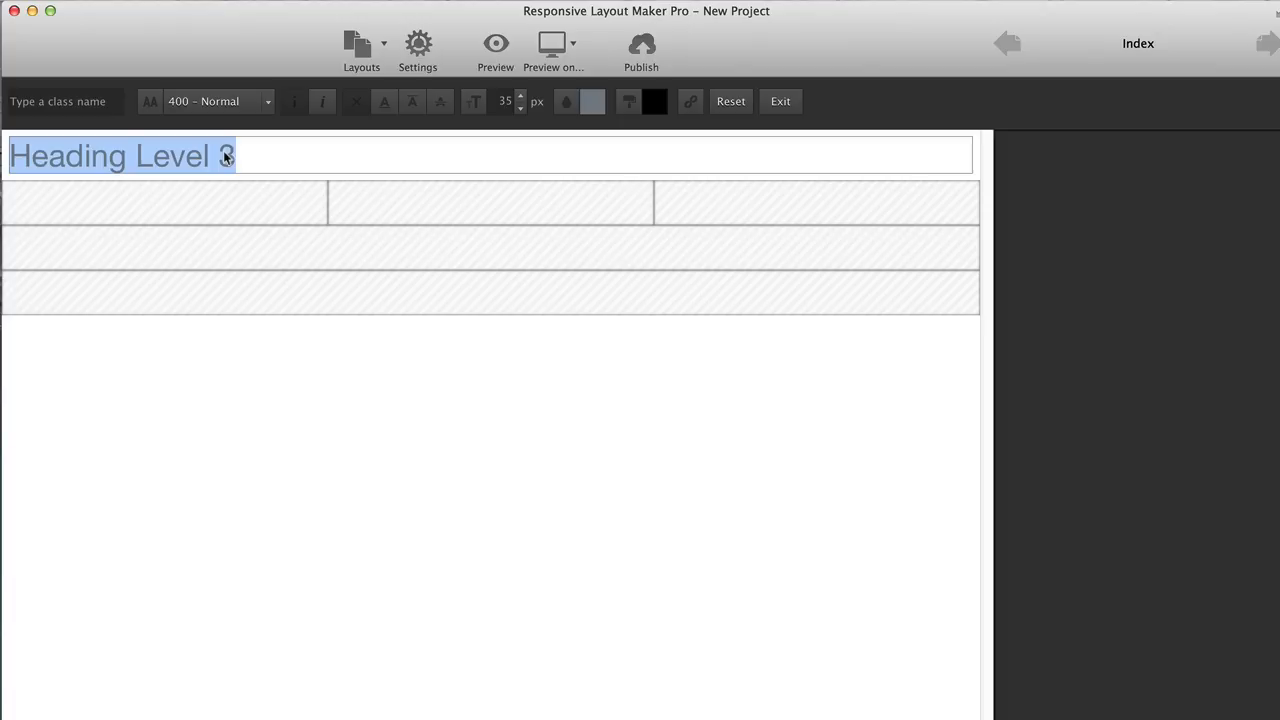
{"action": "type", "text": "My"}
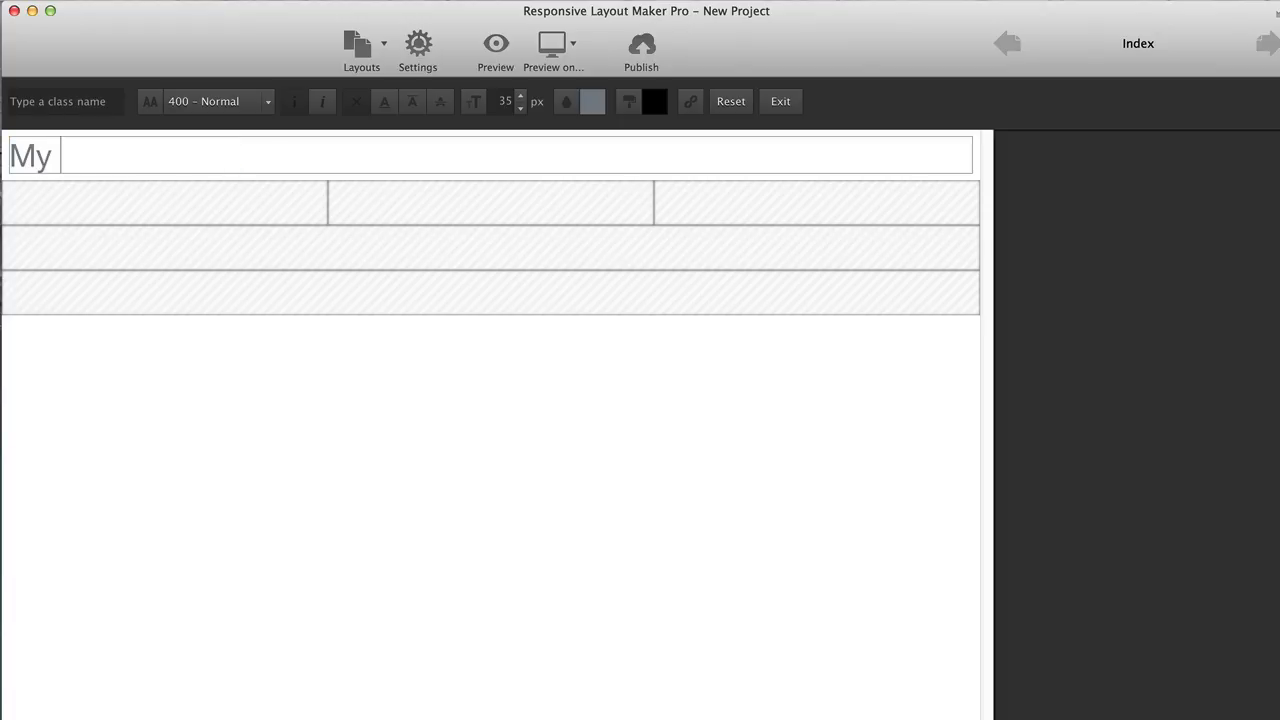
{"action": "type", "text": "Apple Pod"}
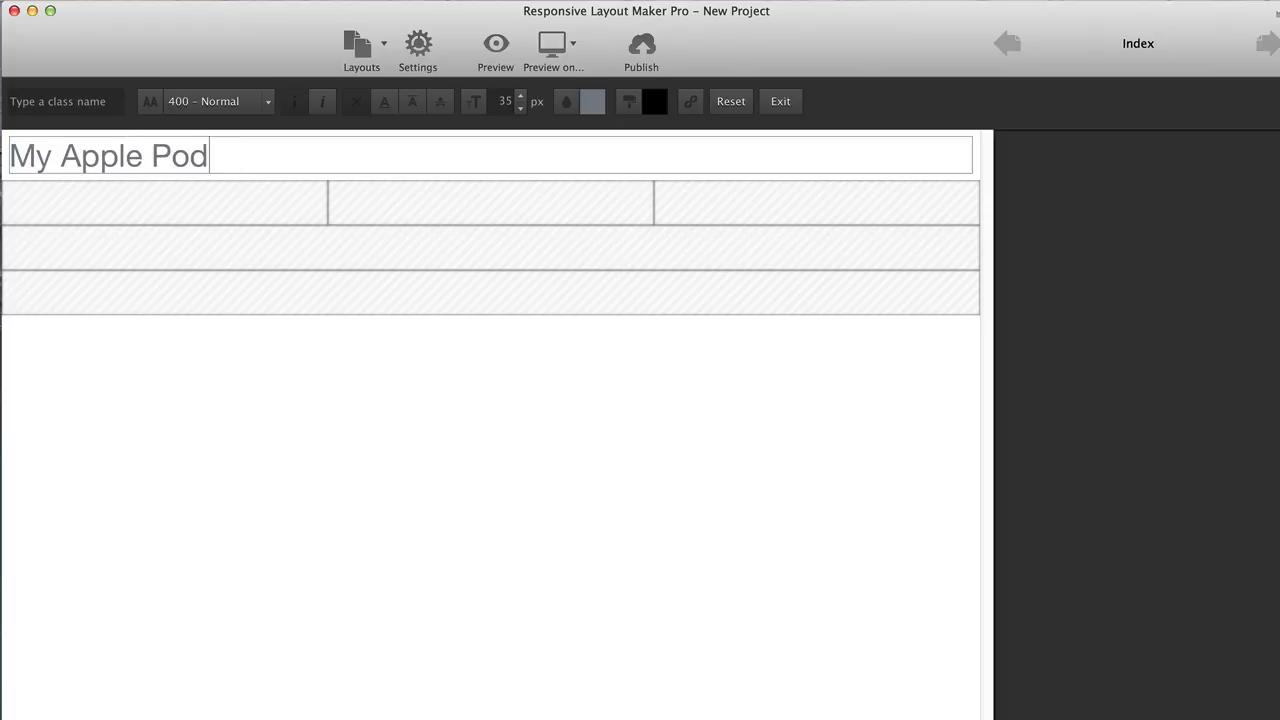
{"action": "type", "text": "cast"}
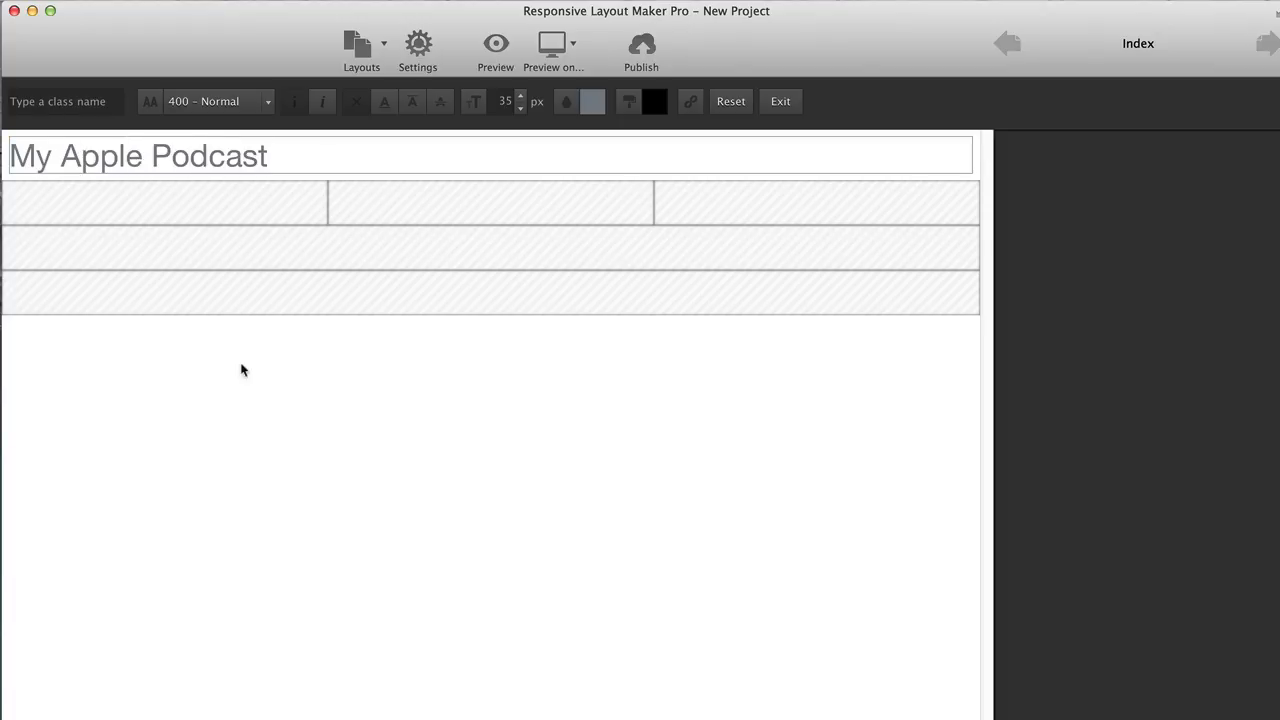
{"action": "left_click", "coordinate": [138, 156]}
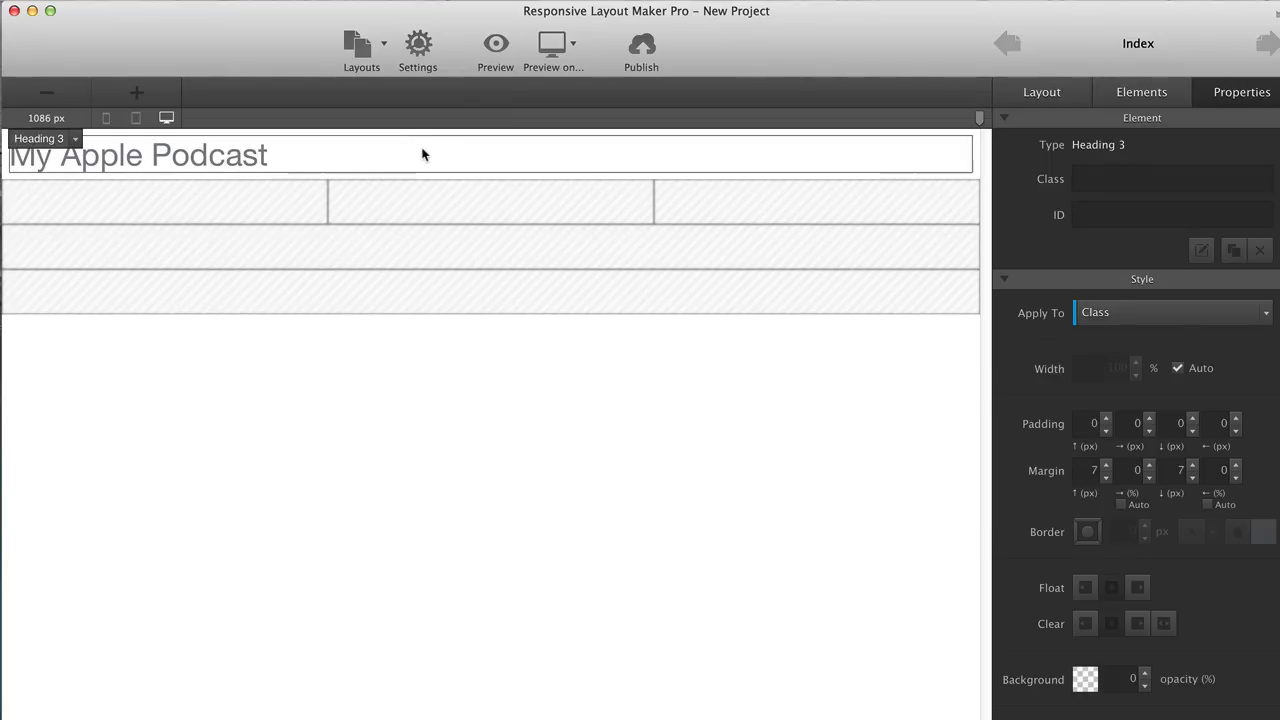
Set the heading's Align to center in Properties and return to the Layout settings
{"action": "scroll", "scroll_direction": "down", "scroll_amount": 3}
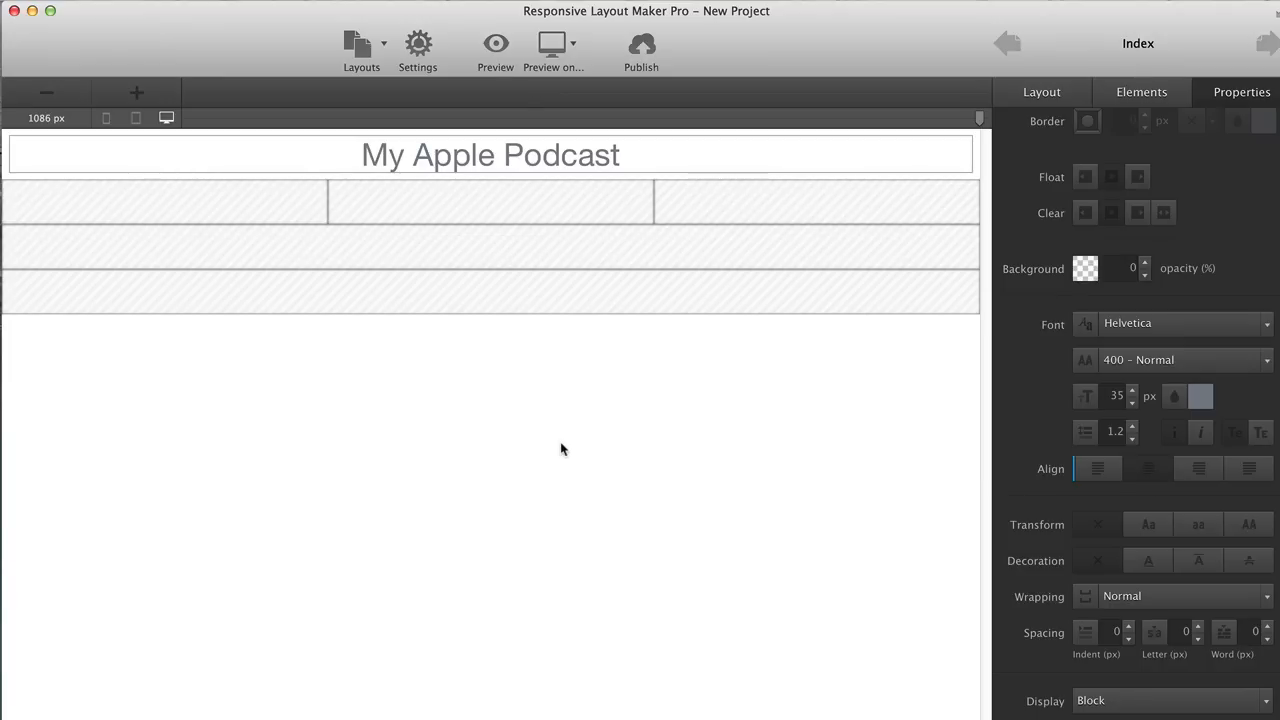
{"action": "left_click", "coordinate": [1140, 92]}
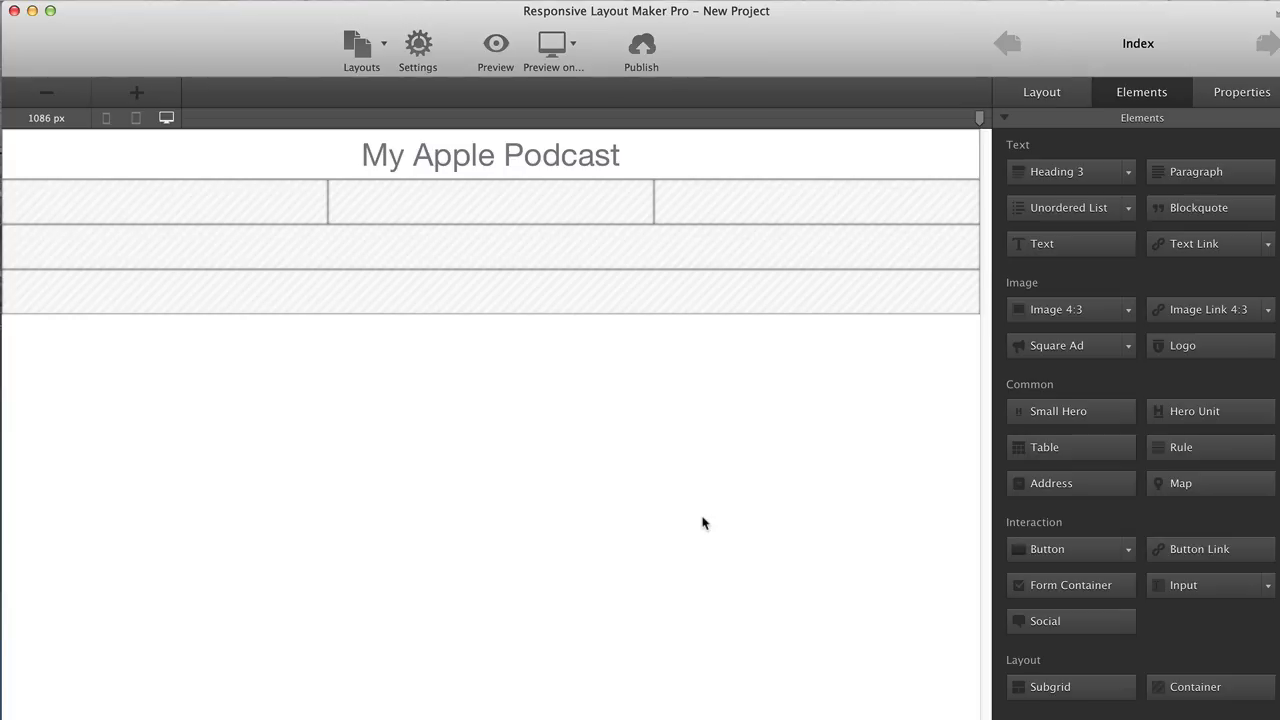
{"action": "mouse_move", "coordinate": [846, 420]}
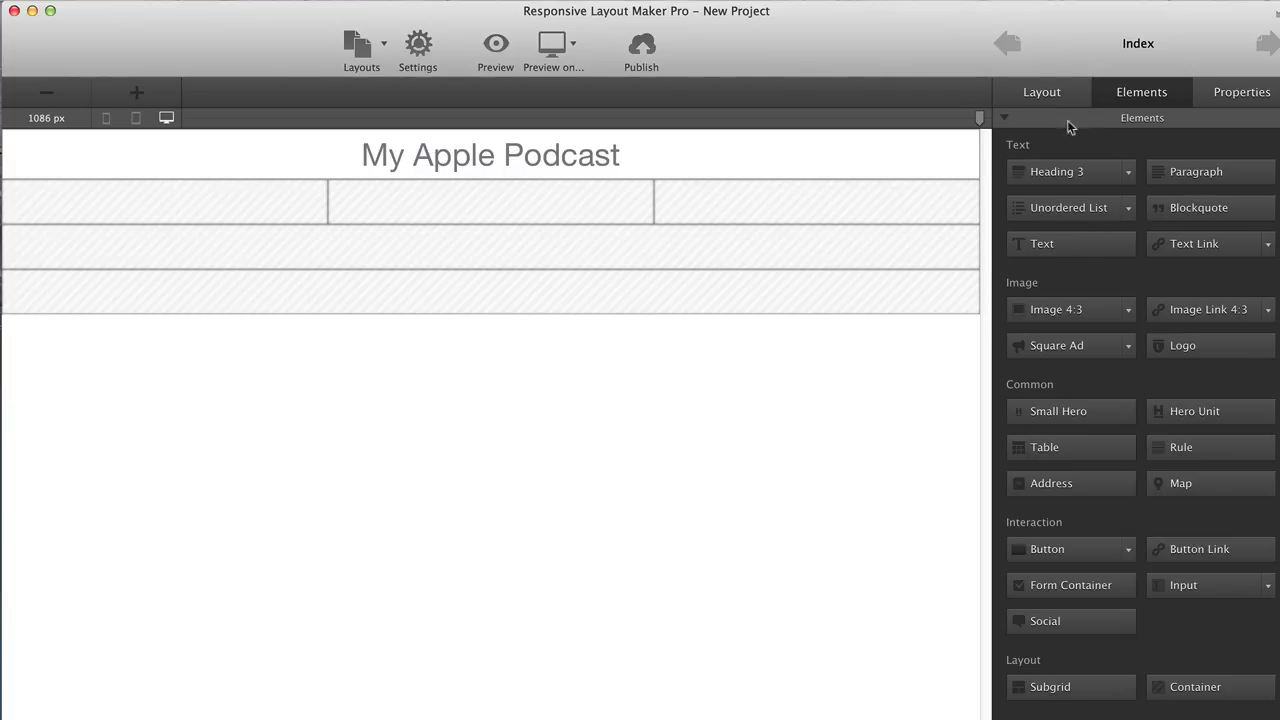
{"action": "left_click", "coordinate": [1040, 92]}
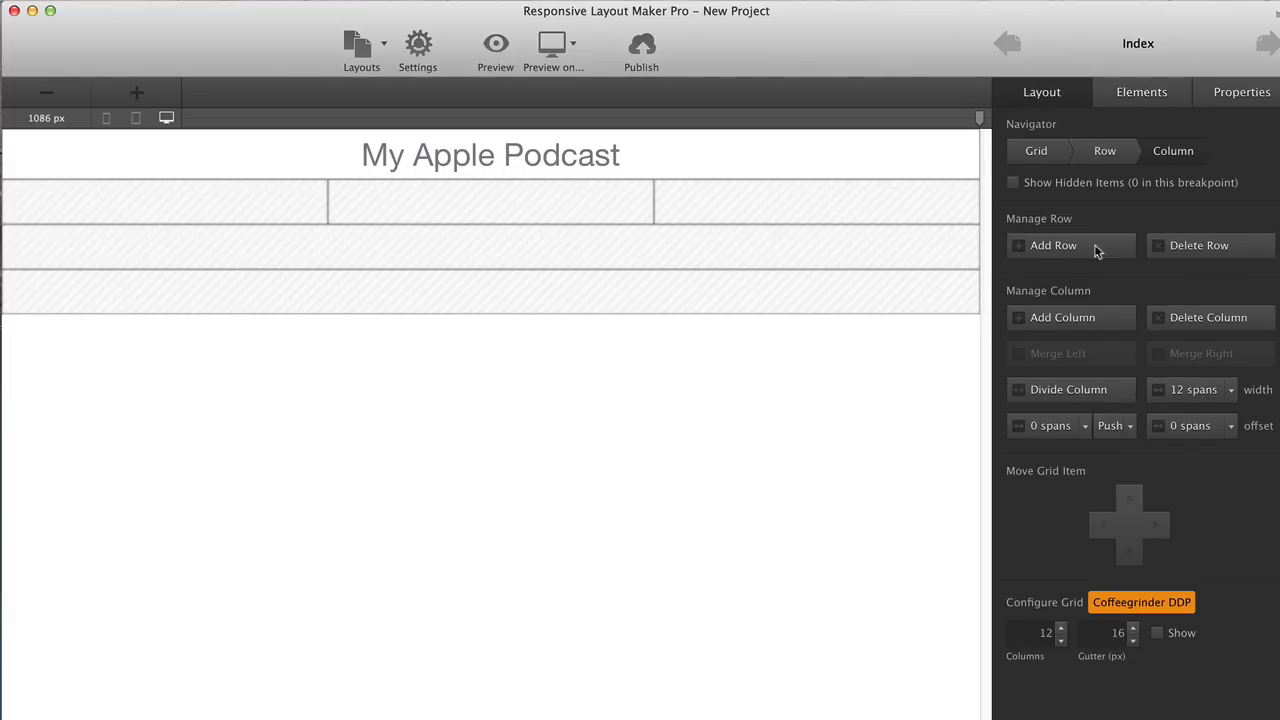
Add a paragraph under the heading reading 'Photo applications for the iPhone'
{"action": "left_click", "coordinate": [1104, 152]}
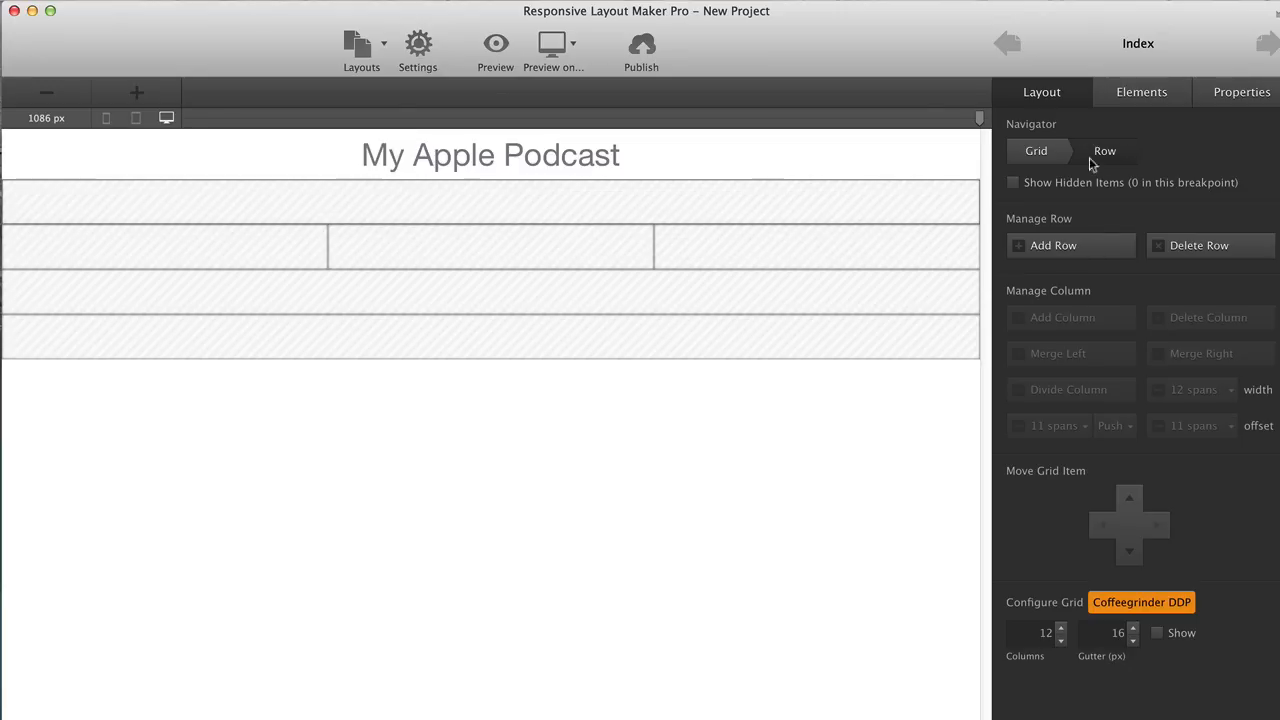
{"action": "left_click", "coordinate": [1140, 92]}
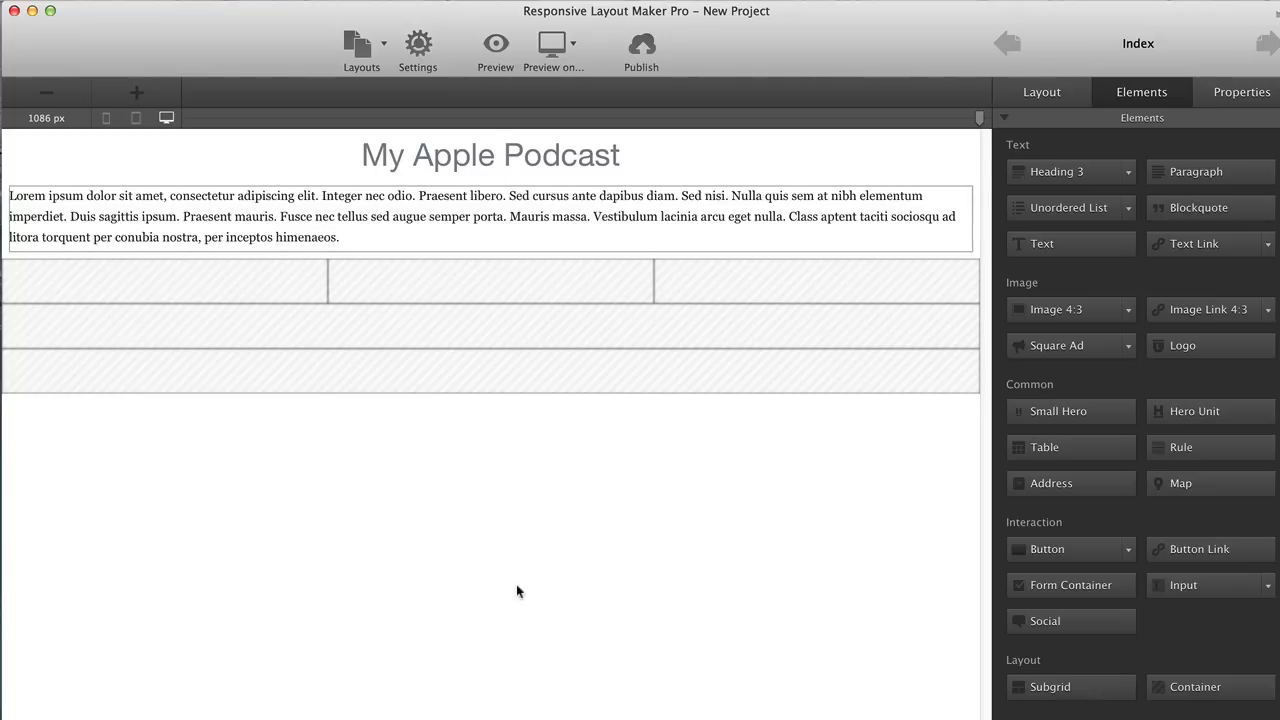
{"action": "left_click", "coordinate": [350, 236]}
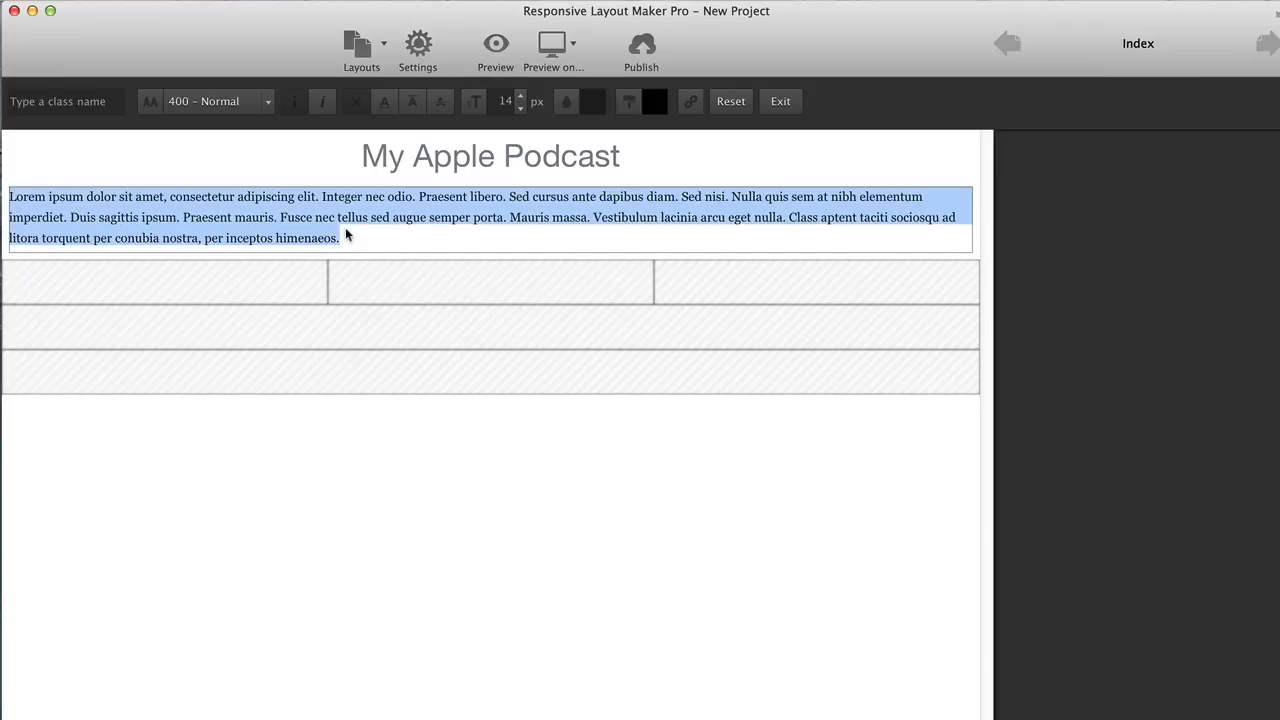
{"action": "type", "text": "Photo applications for the iPhone"}
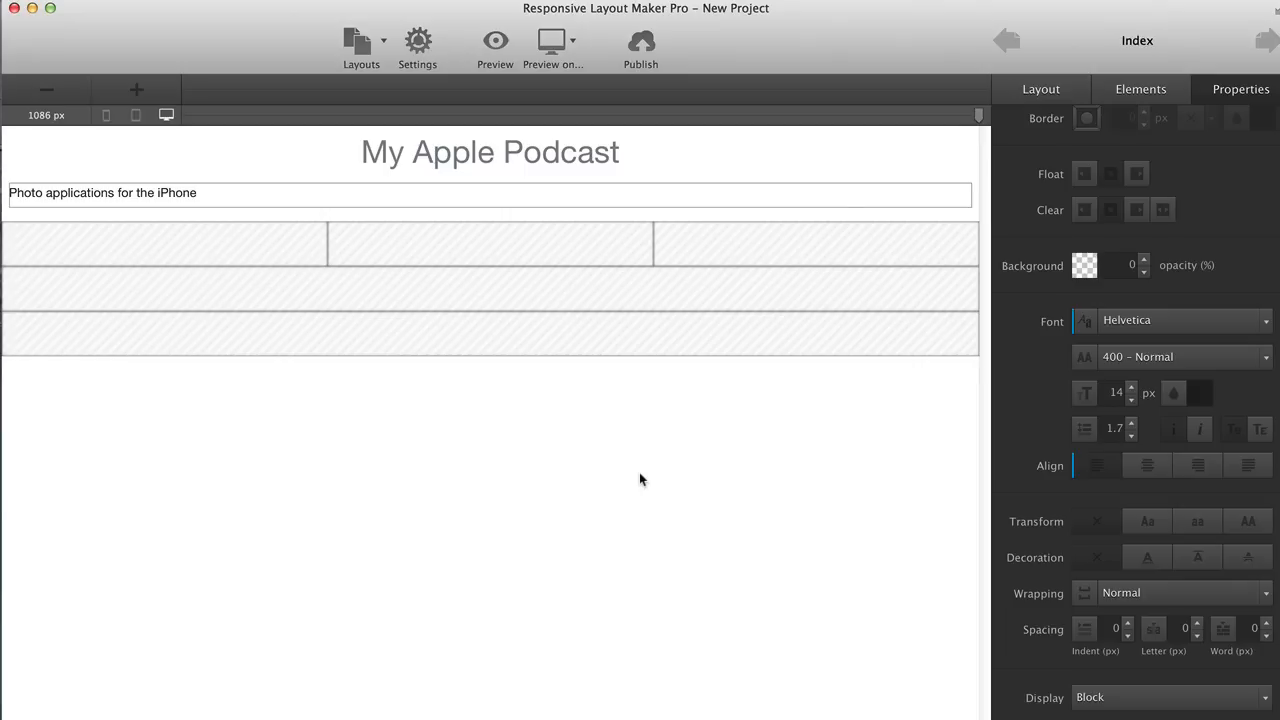
Drag an Image Link 4:3 into the first and second columns of the row
{"action": "left_click", "coordinate": [1140, 88]}
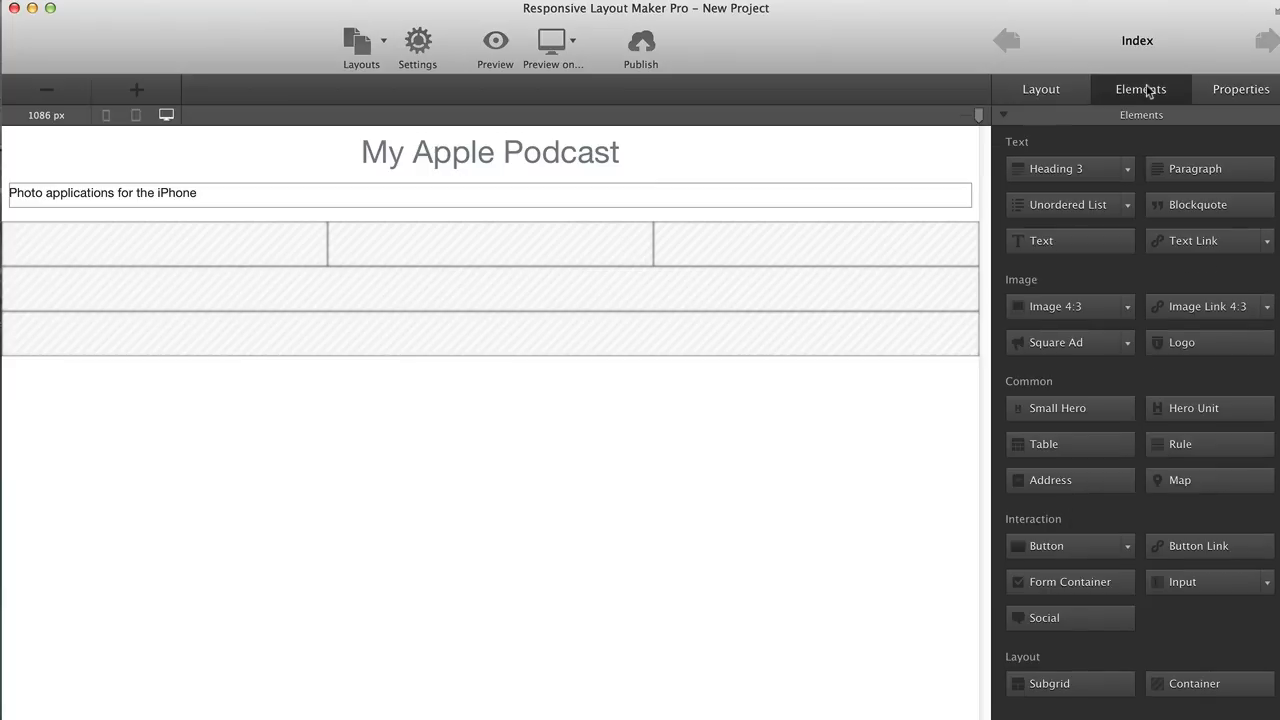
{"action": "mouse_move", "coordinate": [1150, 312]}
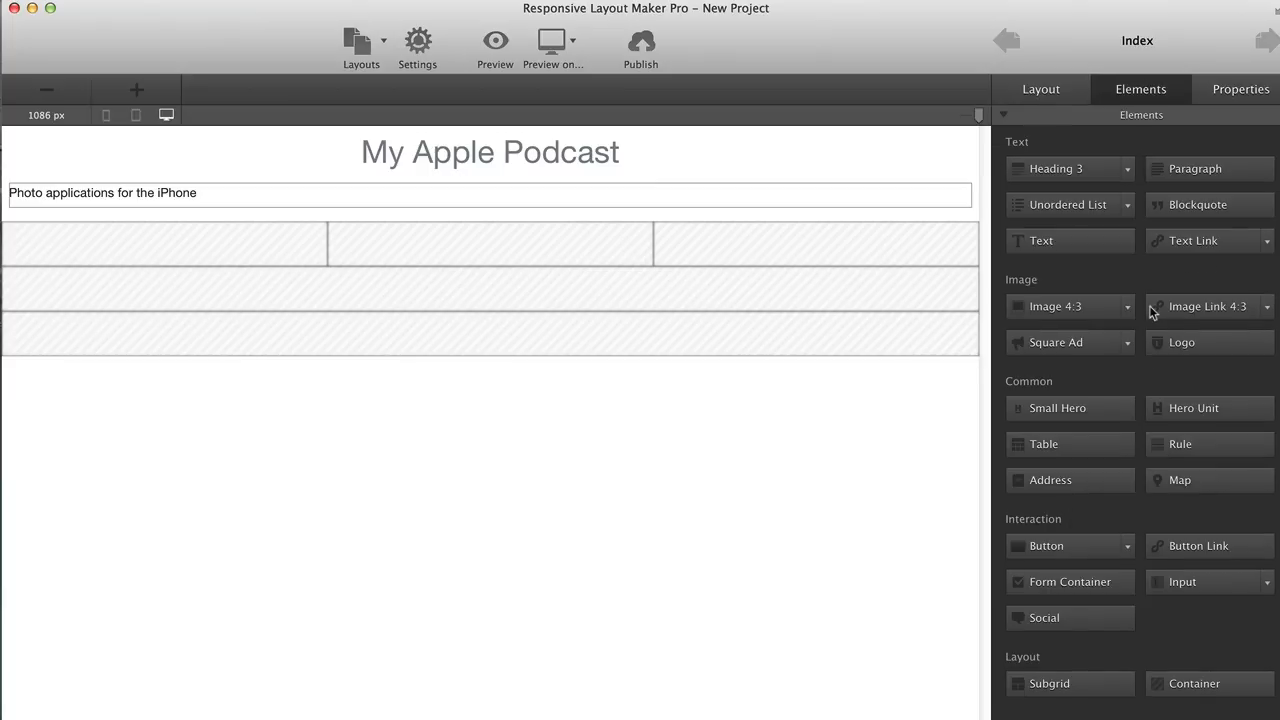
{"action": "mouse_move", "coordinate": [1106, 374]}
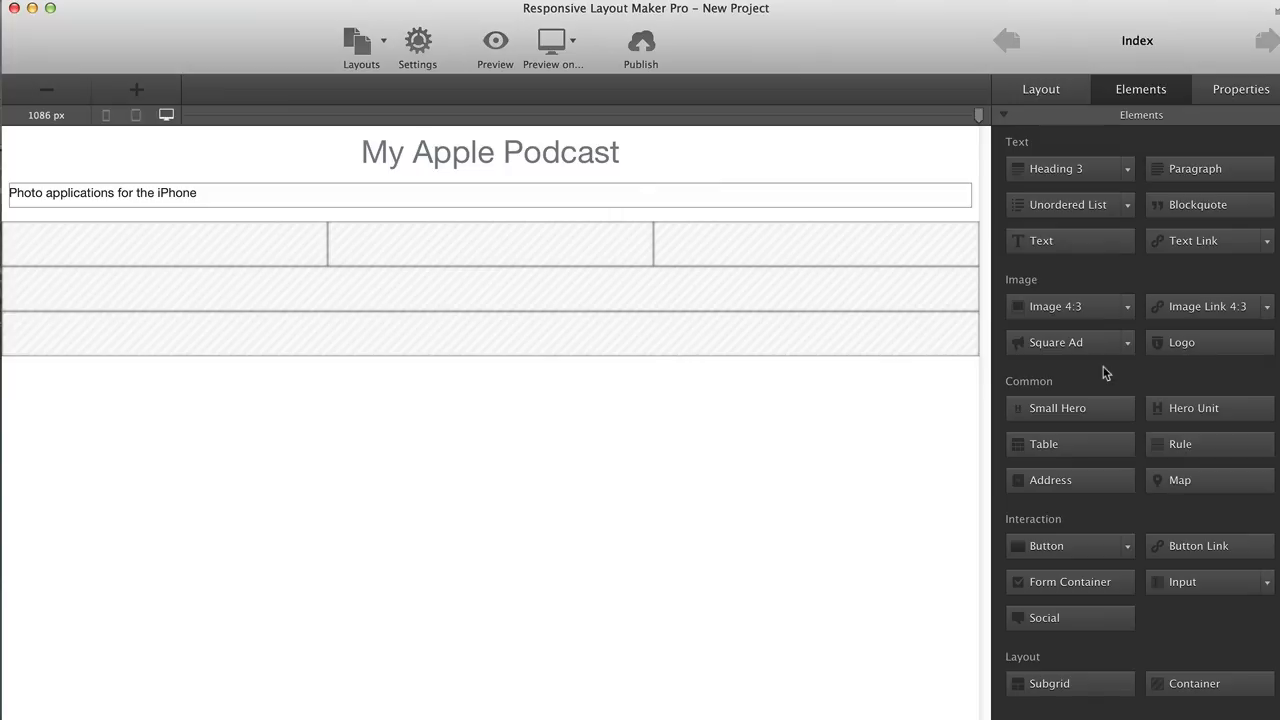
{"action": "mouse_move", "coordinate": [1208, 314]}
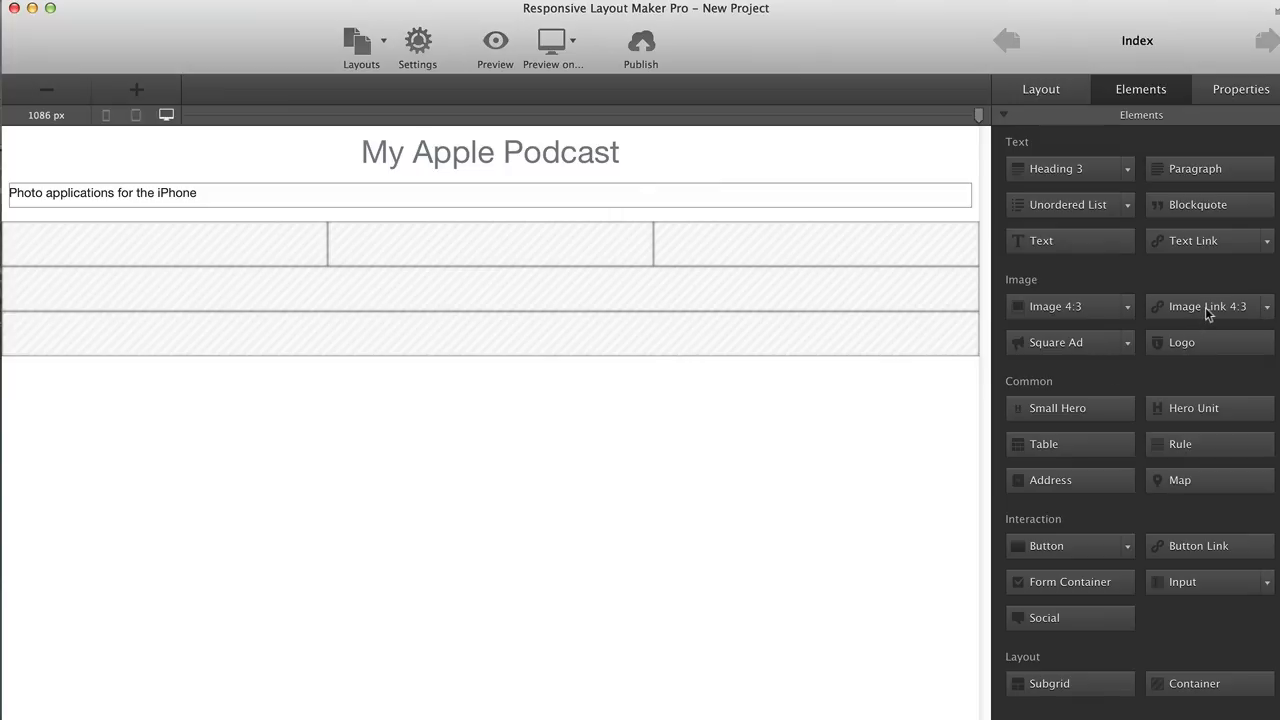
{"action": "mouse_move", "coordinate": [1208, 312]}
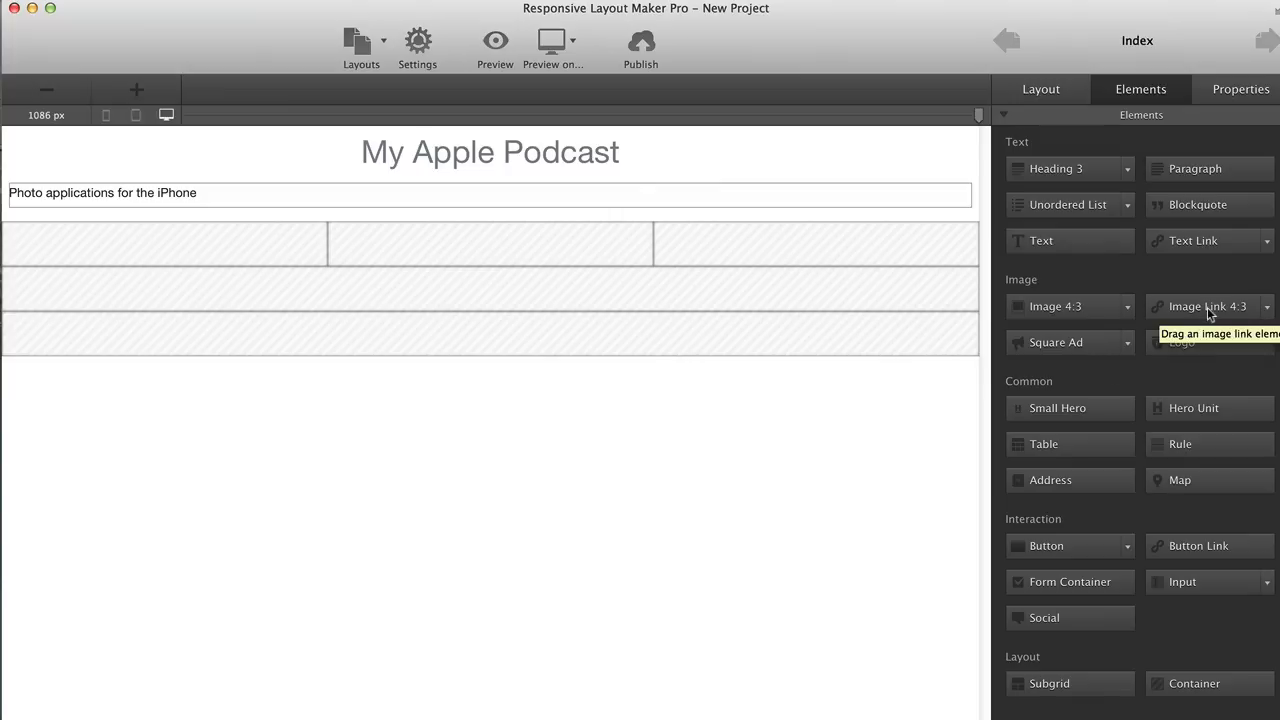
{"action": "left_click_drag", "start_coordinate": [1208, 306], "coordinate": [388, 248]}
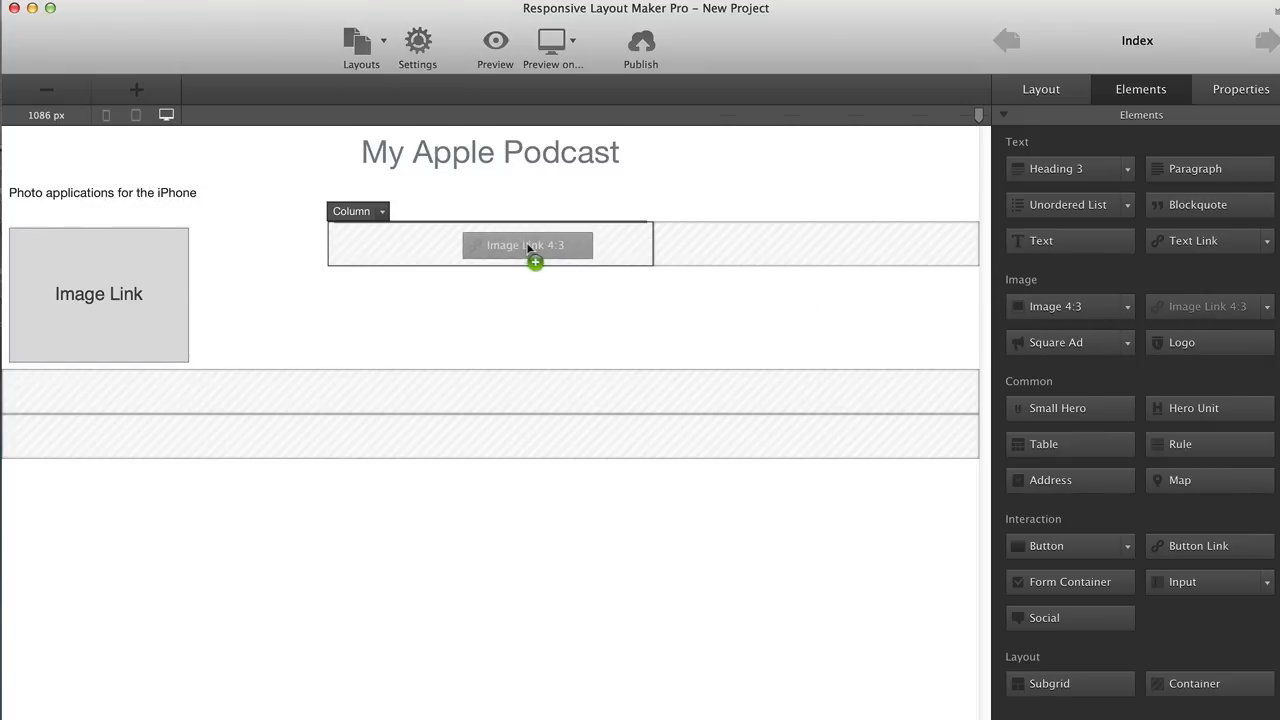
{"action": "left_click_drag", "start_coordinate": [524, 244], "coordinate": [910, 264]}
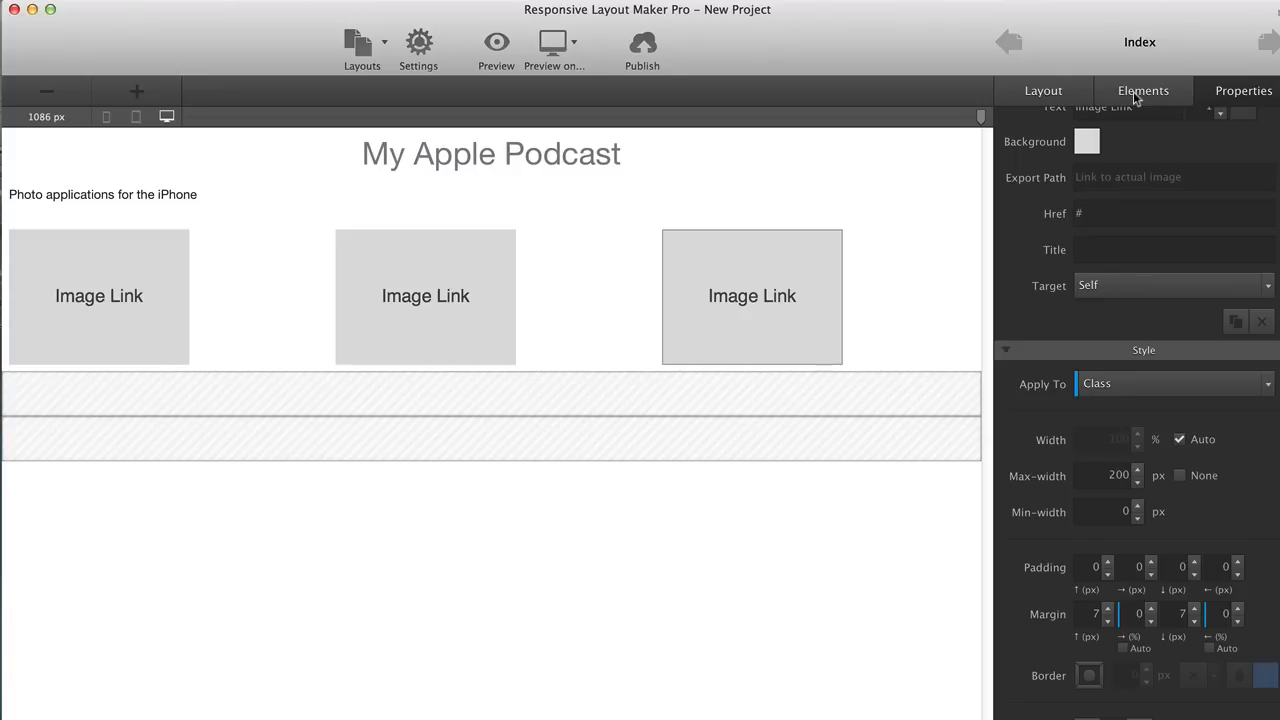
Drop a Paragraph of Latin filler text into the full-width row below the image links
{"action": "left_click", "coordinate": [1144, 90]}
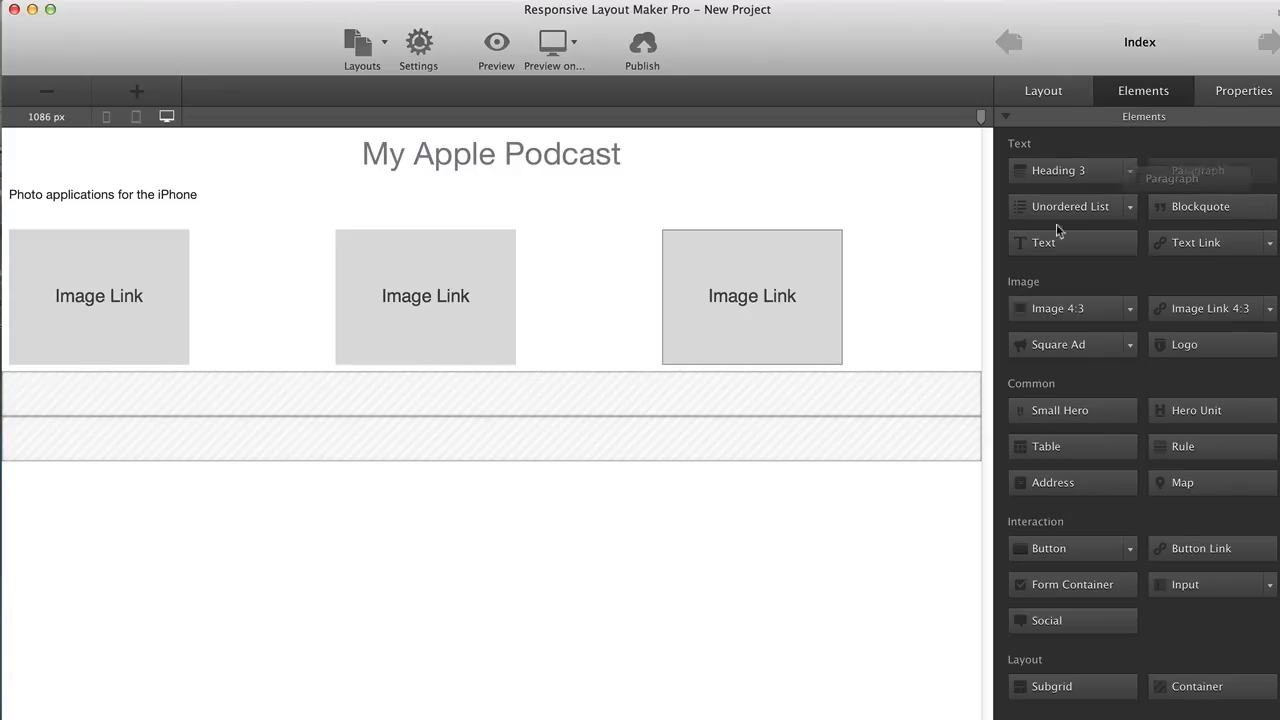
{"action": "left_click", "coordinate": [1196, 170]}
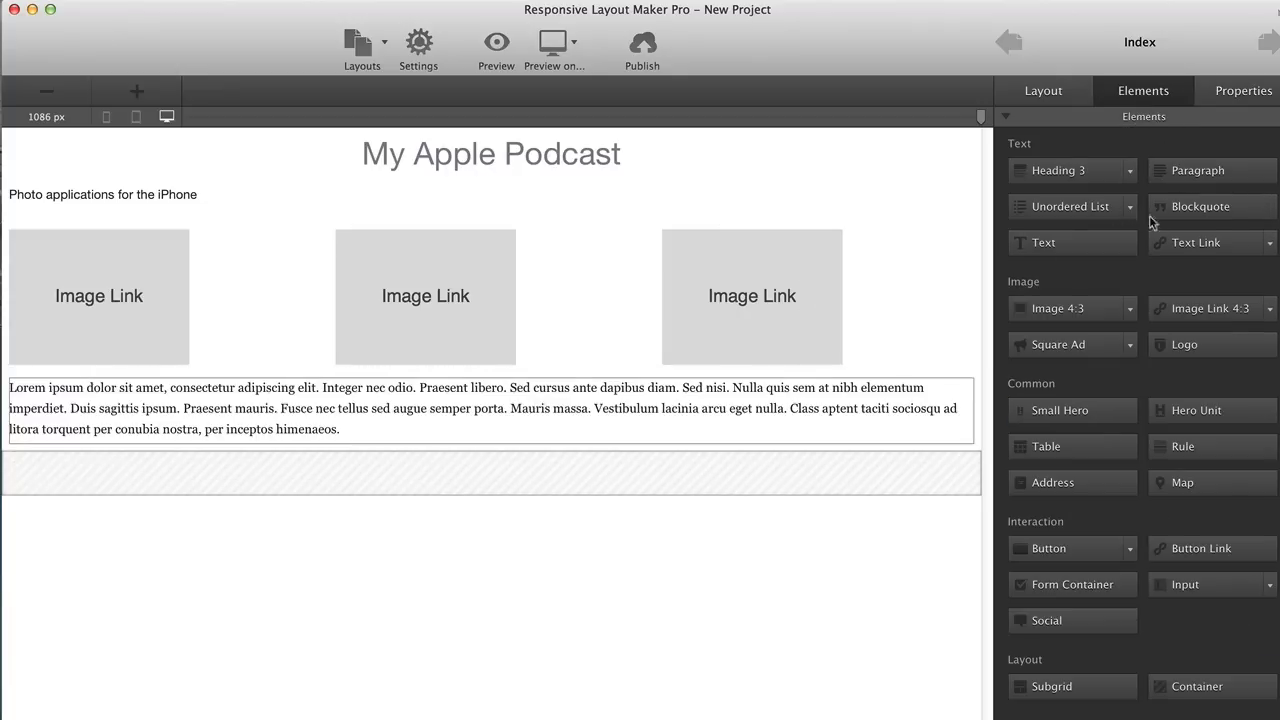
{"action": "mouse_move", "coordinate": [1260, 280]}
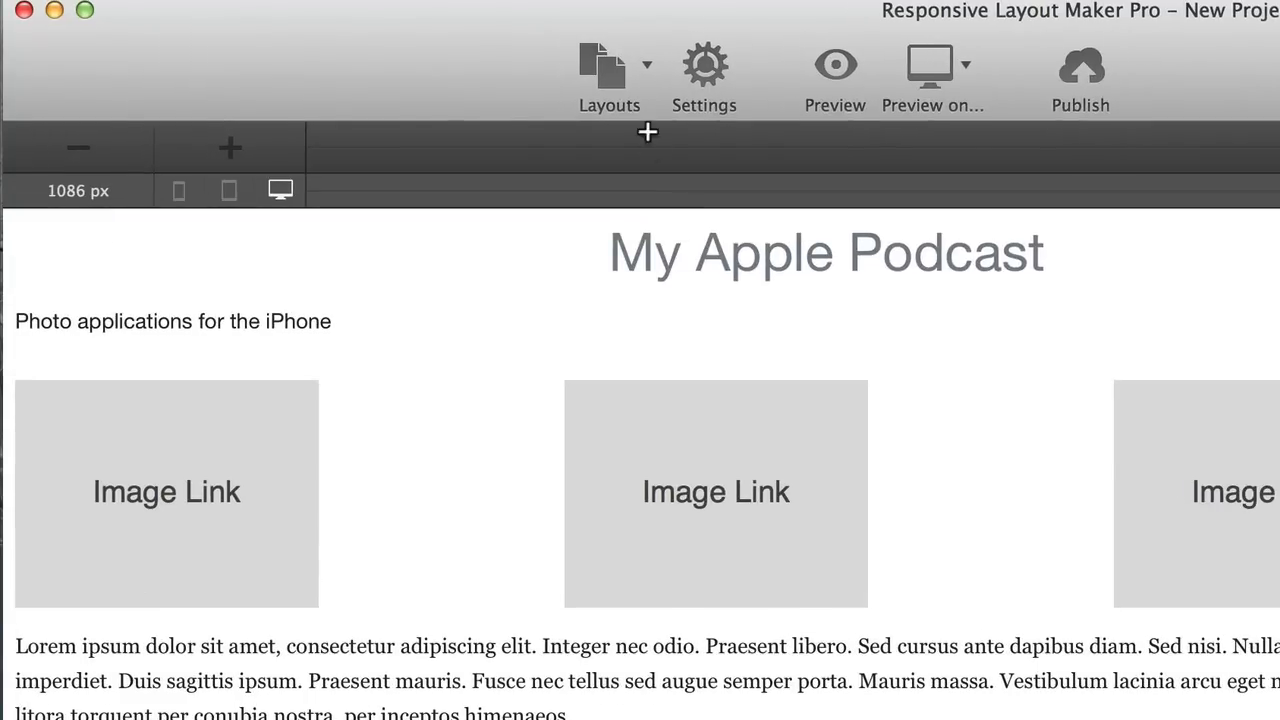
Duplicate the current layout from the Layouts menu, creating Index_1
{"action": "left_click", "coordinate": [648, 68]}
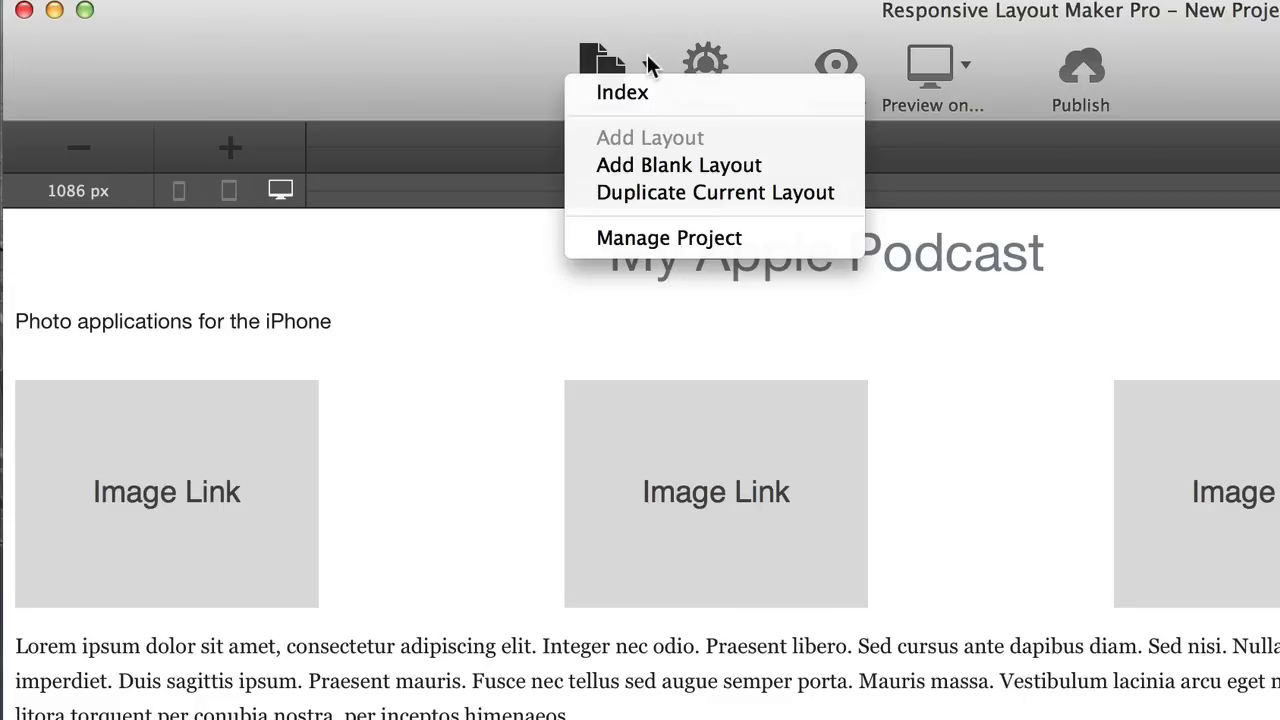
{"action": "mouse_move", "coordinate": [668, 192]}
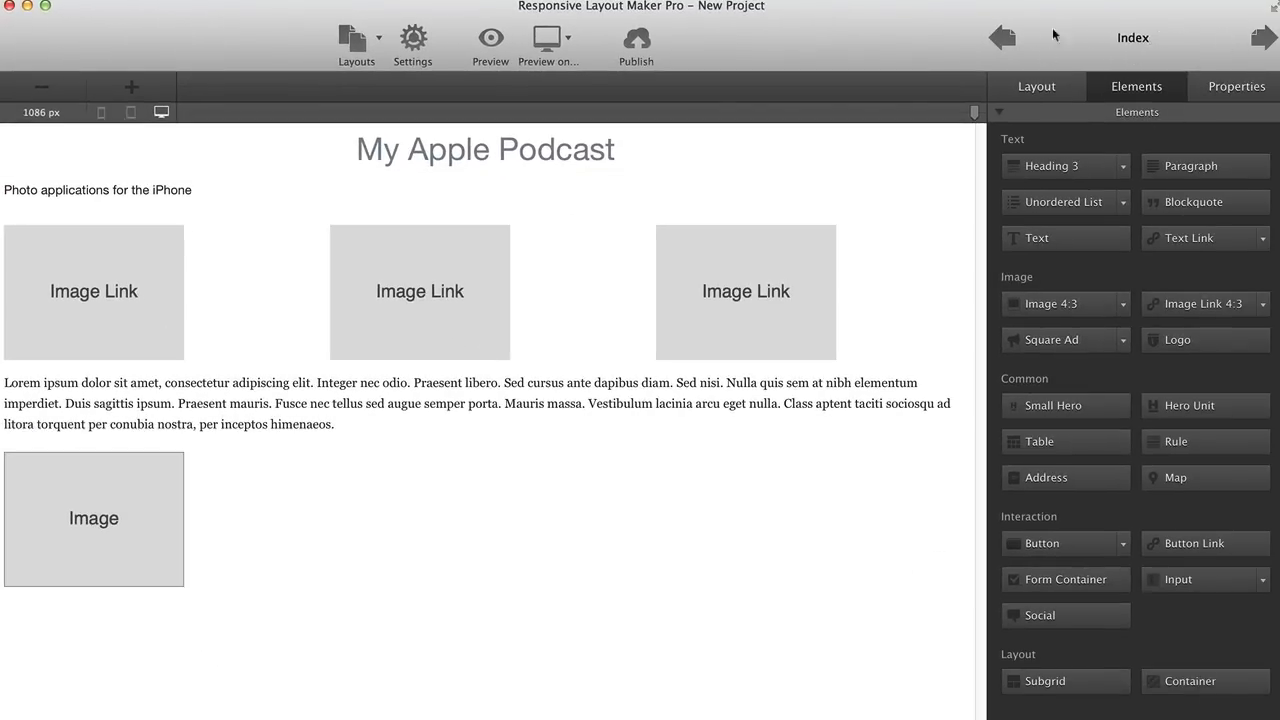
{"action": "left_click", "coordinate": [1258, 36]}
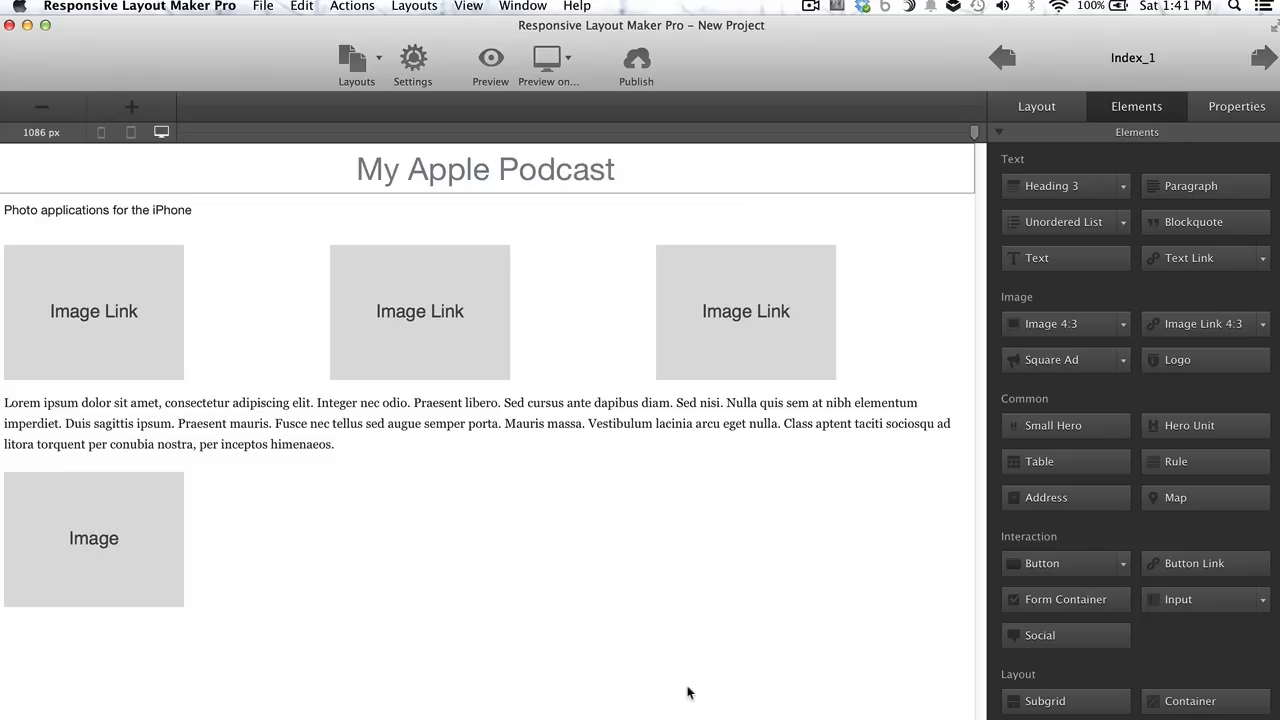
In Manage Project, rename the Index_1 layout to Handy Photo
{"action": "left_click", "coordinate": [412, 8]}
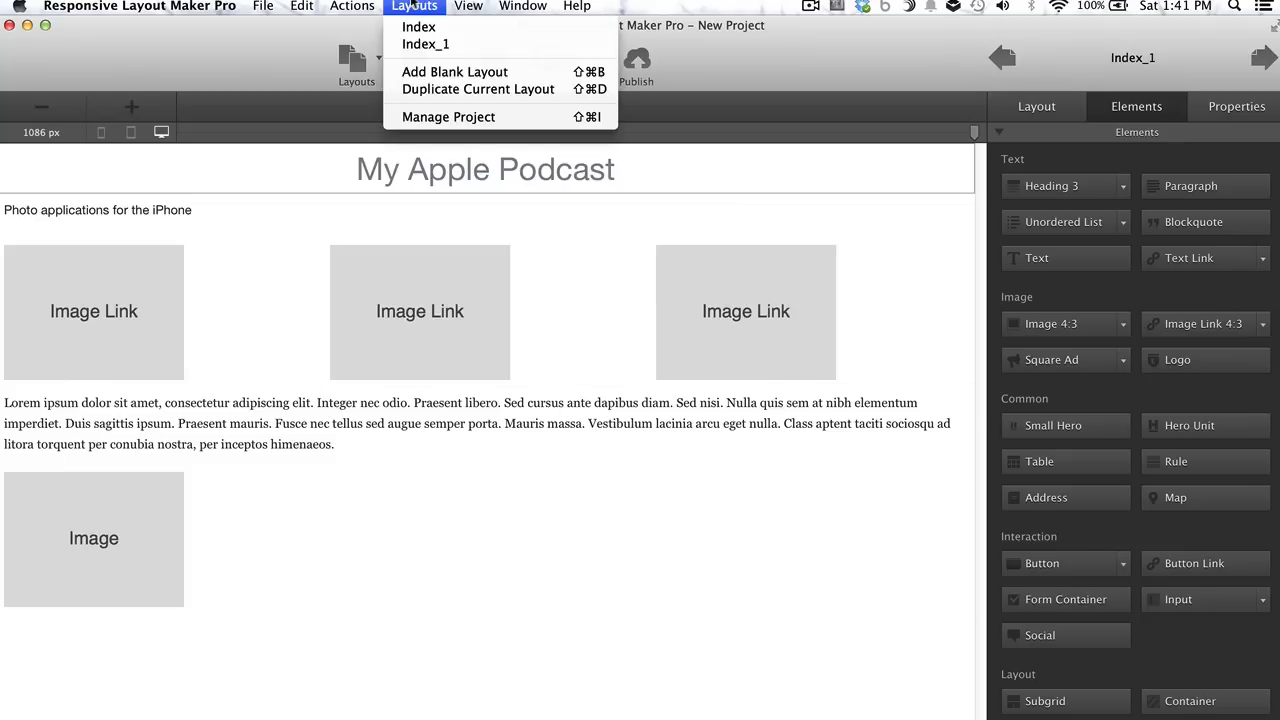
{"action": "mouse_move", "coordinate": [448, 116]}
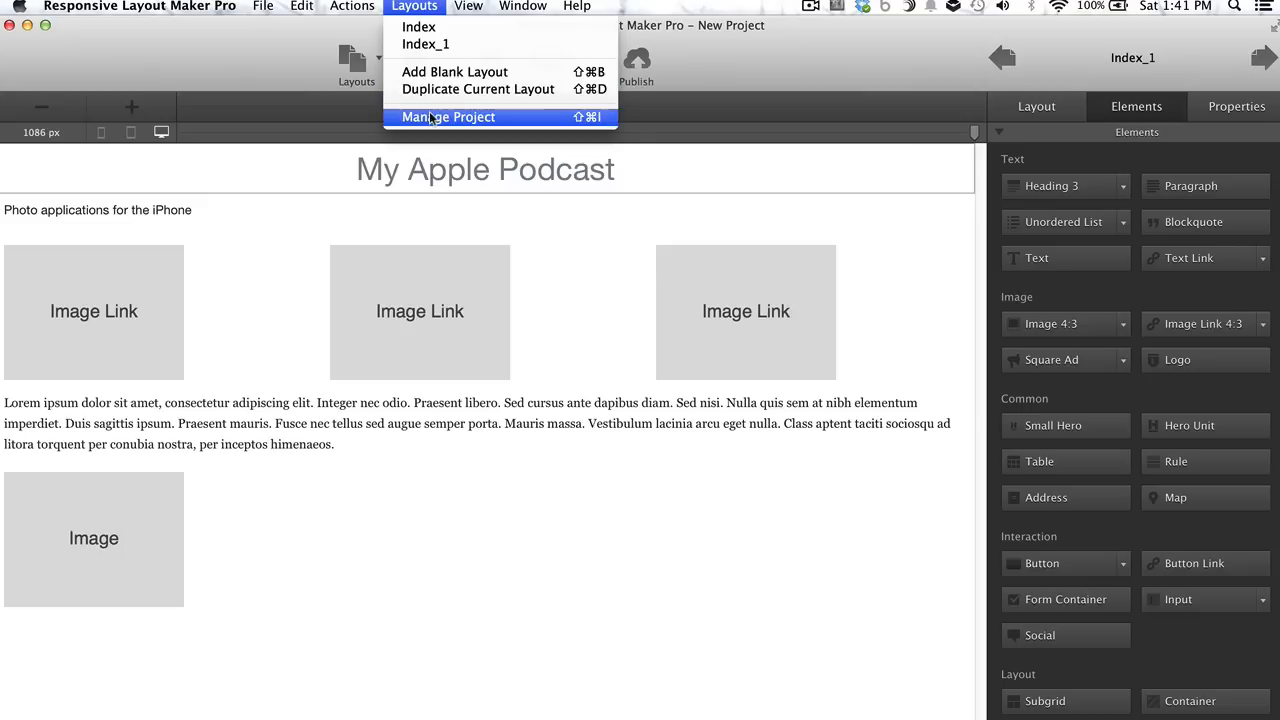
{"action": "left_click", "coordinate": [448, 116]}
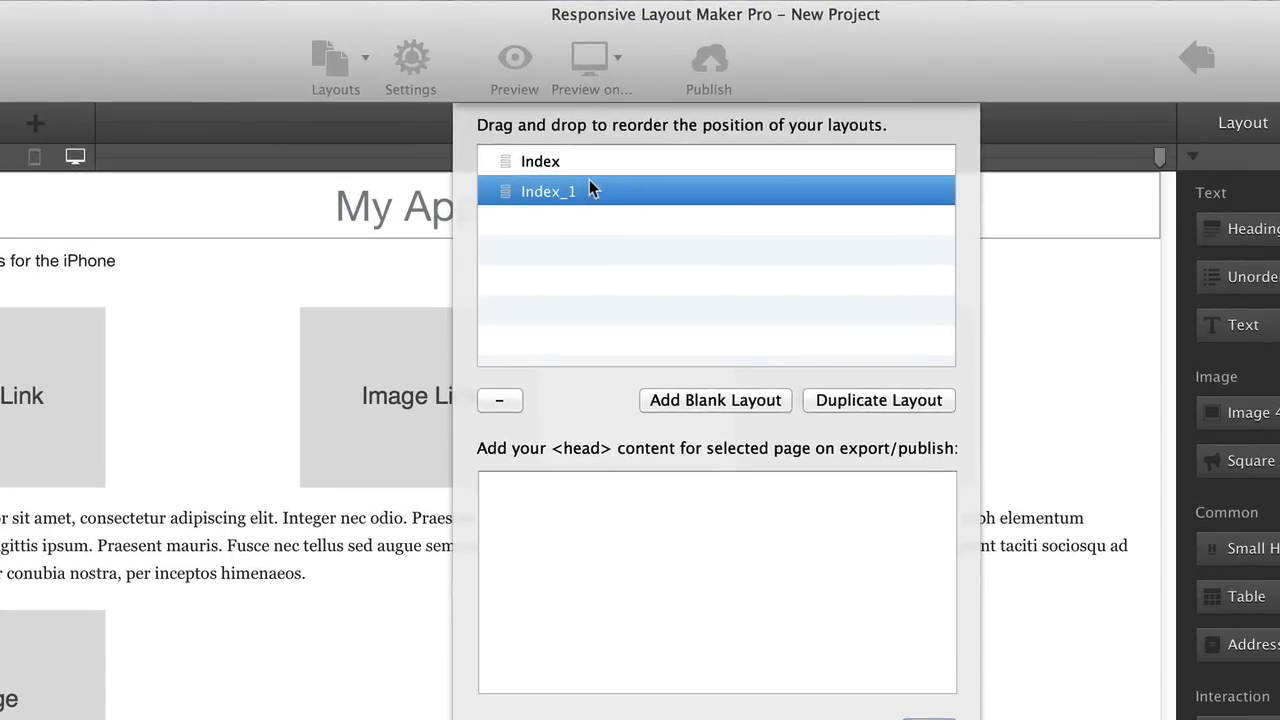
{"action": "double_click", "coordinate": [548, 192]}
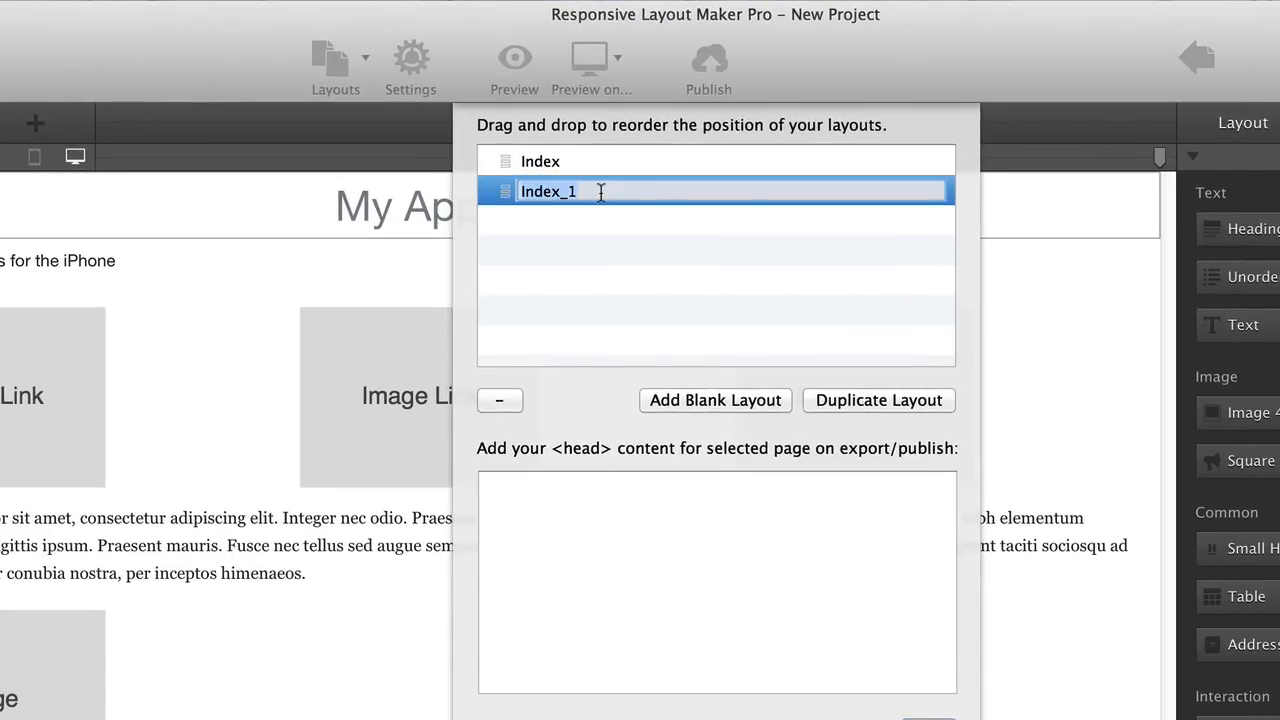
{"action": "type", "text": "P"}
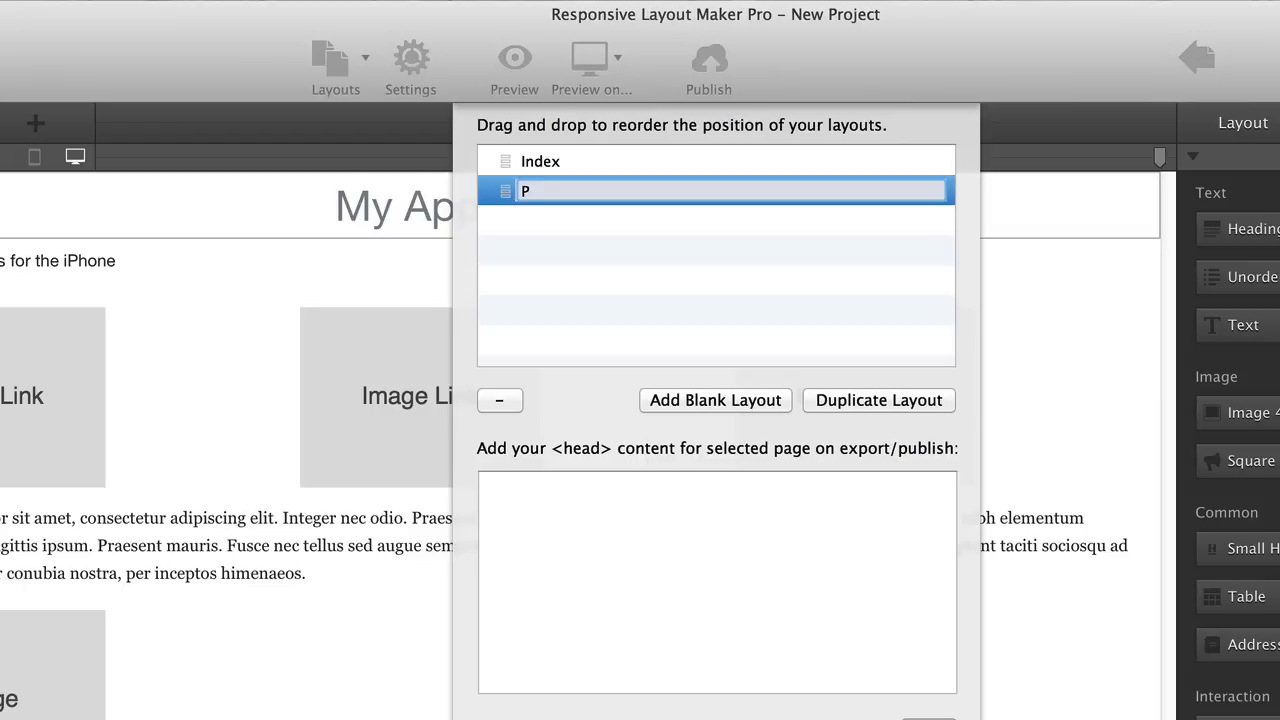
{"action": "type", "text": "andy Photo"}
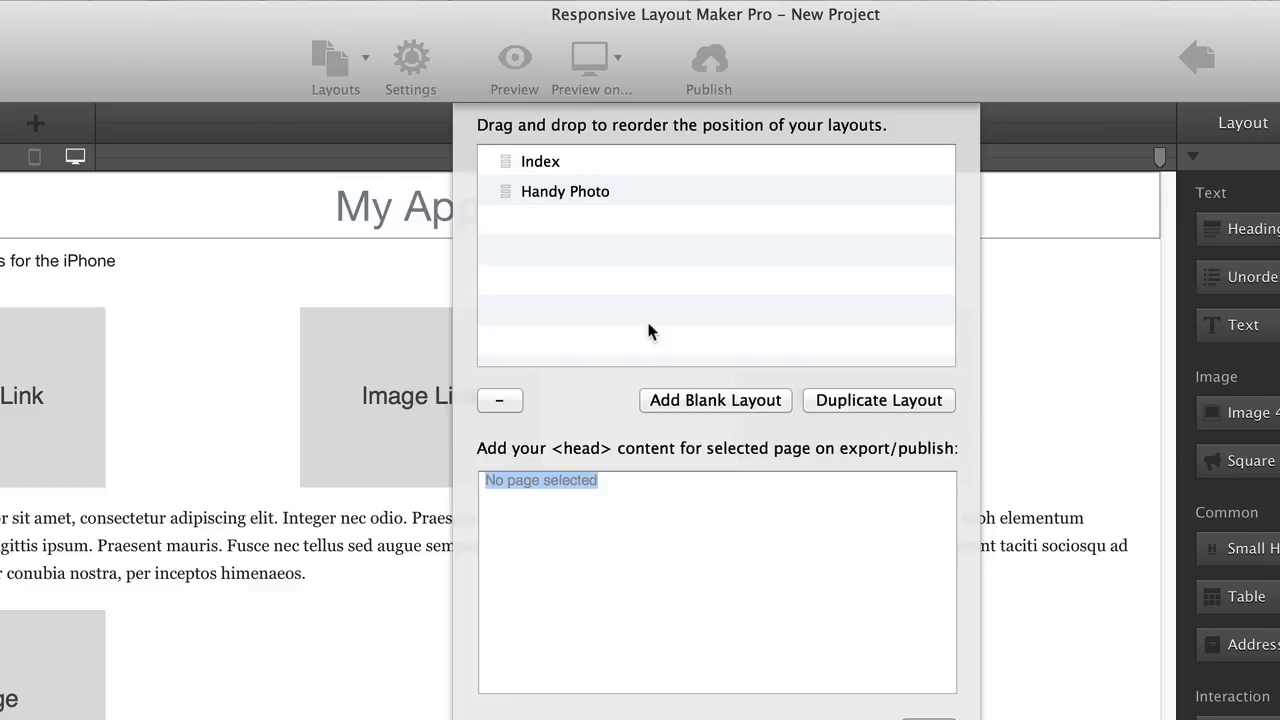
Duplicate Handy Photo, then duplicate Handy Photo_1, making two more layout copies
{"action": "left_click", "coordinate": [564, 192]}
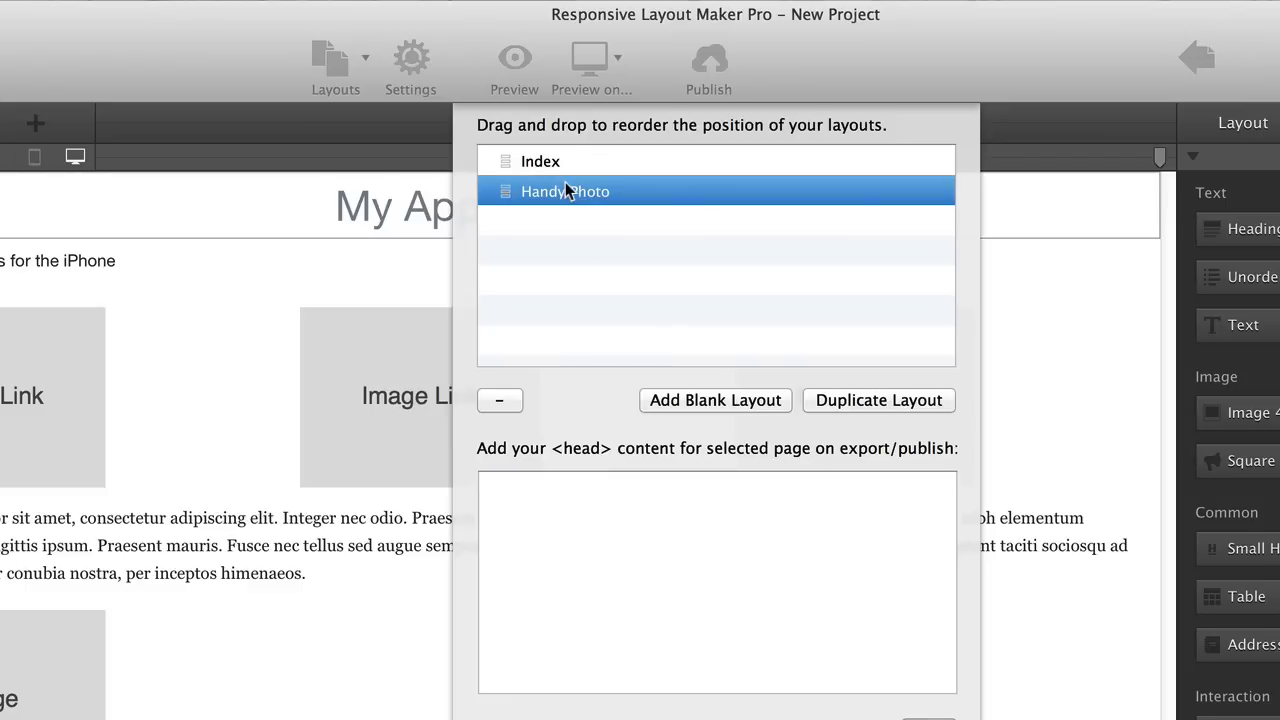
{"action": "left_click", "coordinate": [878, 400]}
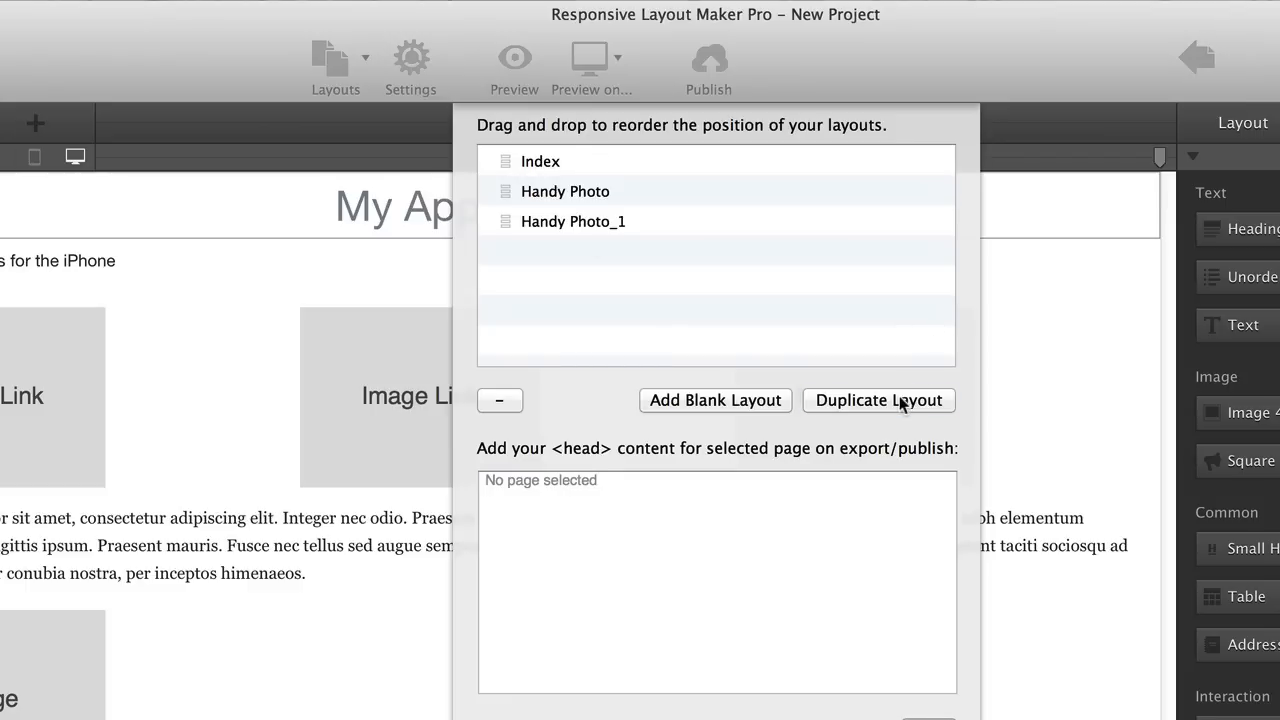
{"action": "left_click", "coordinate": [572, 220]}
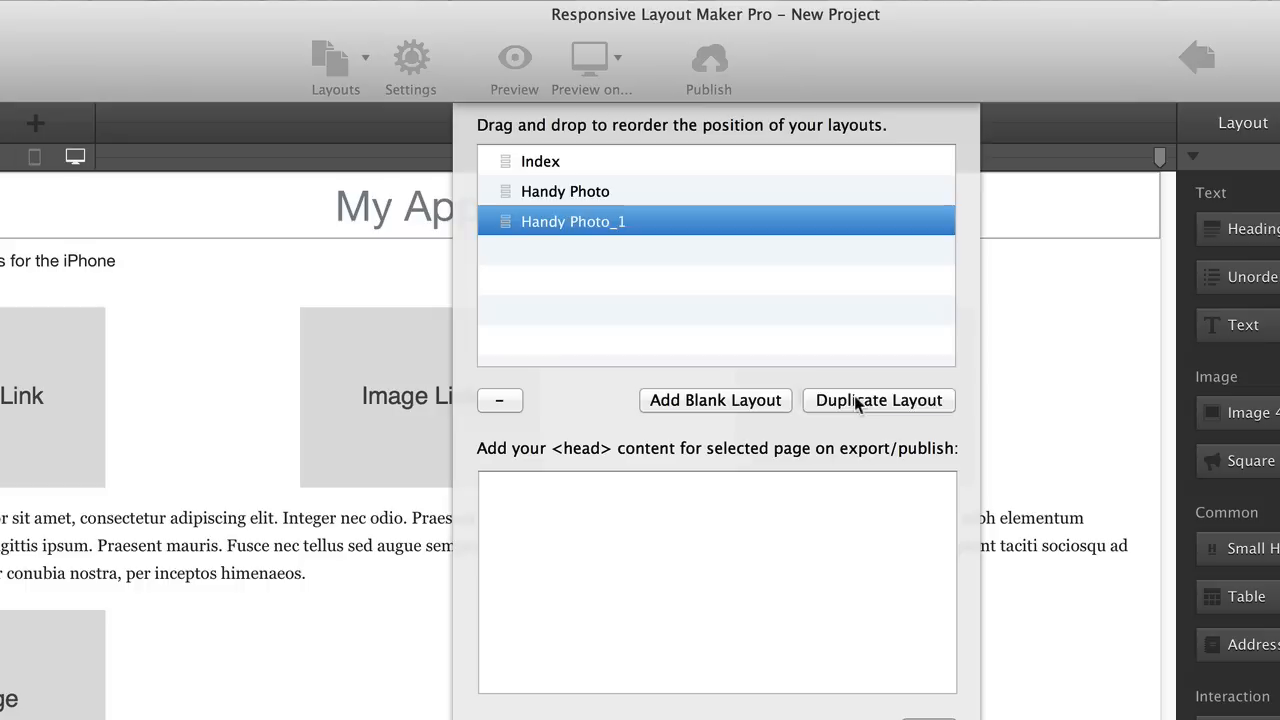
{"action": "left_click", "coordinate": [878, 400]}
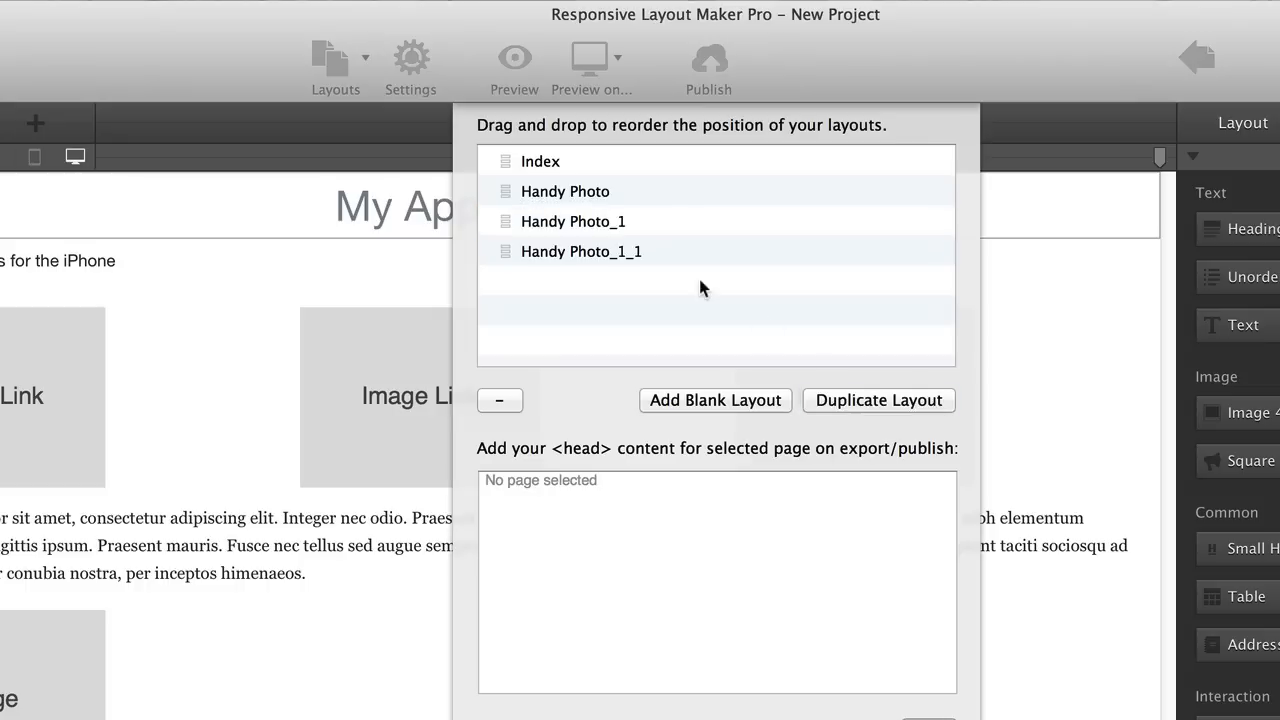
{"action": "mouse_move", "coordinate": [572, 220]}
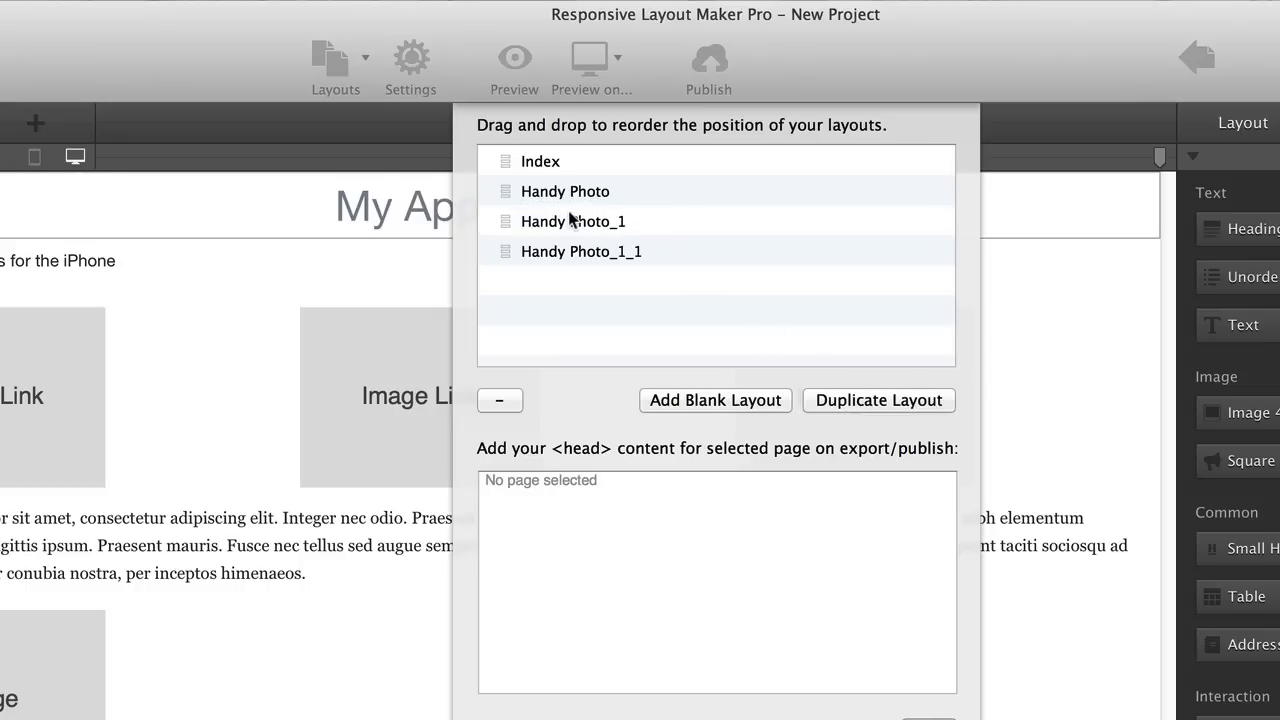
Rename Handy Photo_1 starting with 'Leona', then move forward to the PS Touch page
{"action": "left_click", "coordinate": [572, 220]}
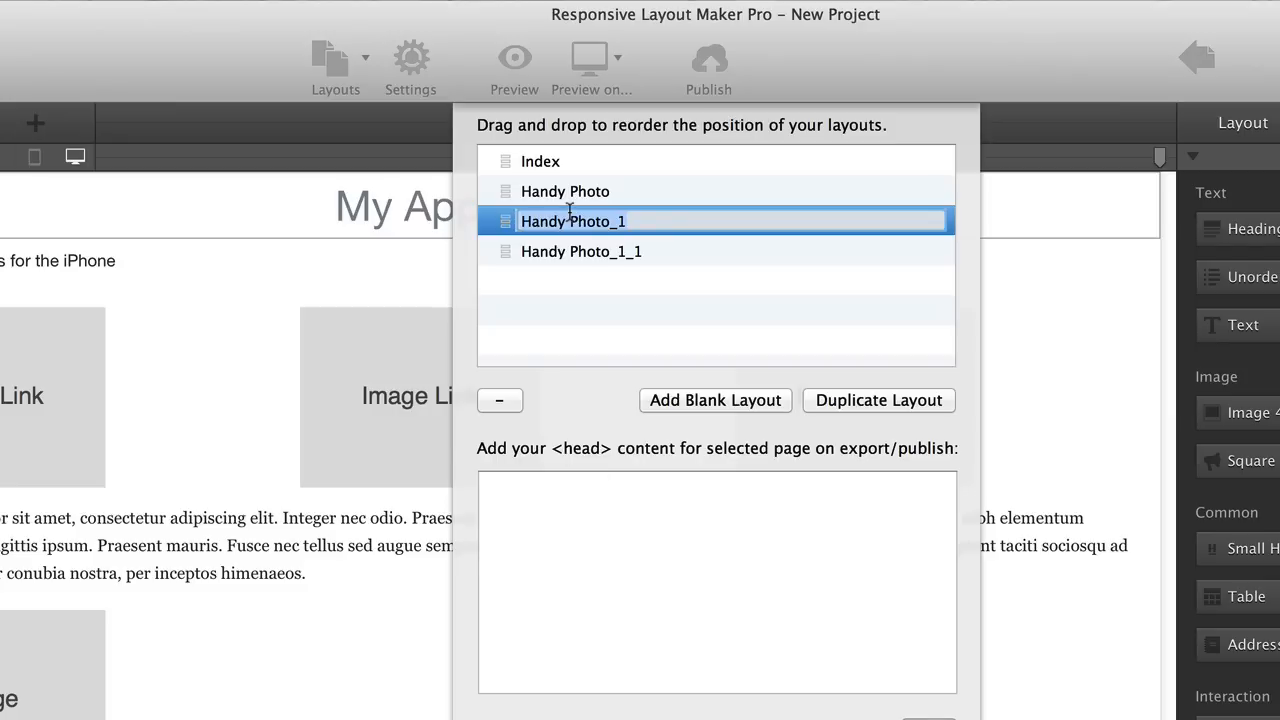
{"action": "type", "text": "Leona"}
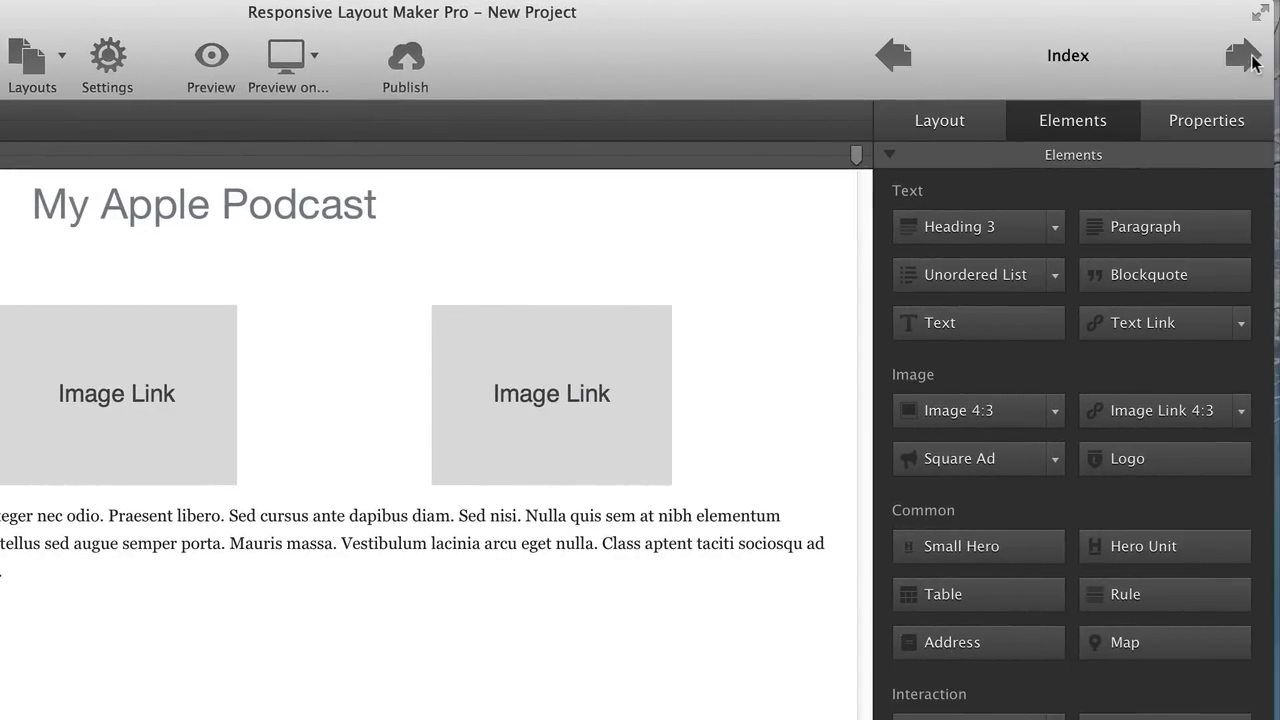
{"action": "left_click", "coordinate": [1244, 56]}
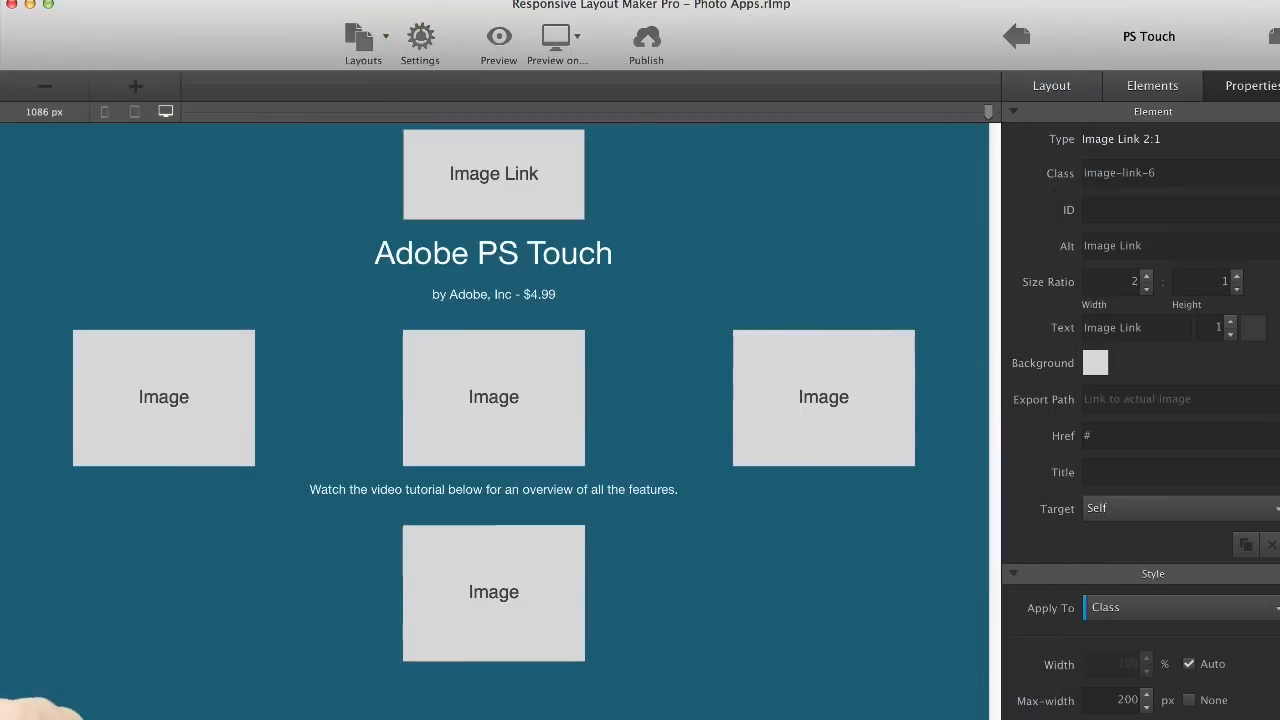